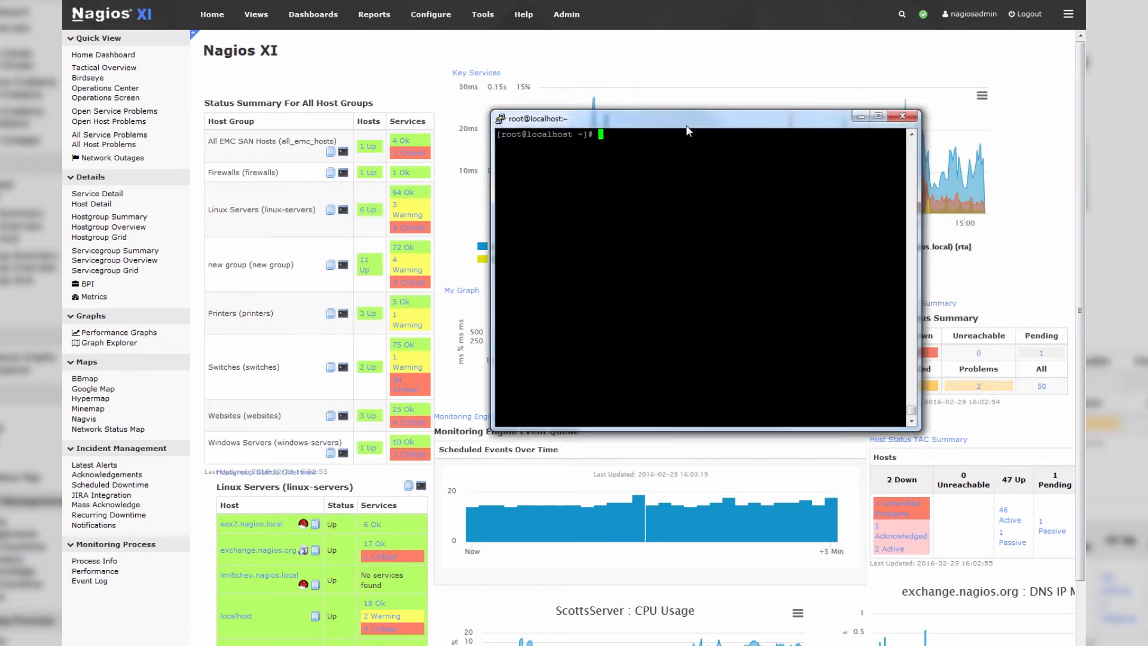
- Run SELECT * FROM mysql.user in the MariaDB client to list all accounts and privileges
text(mysql)
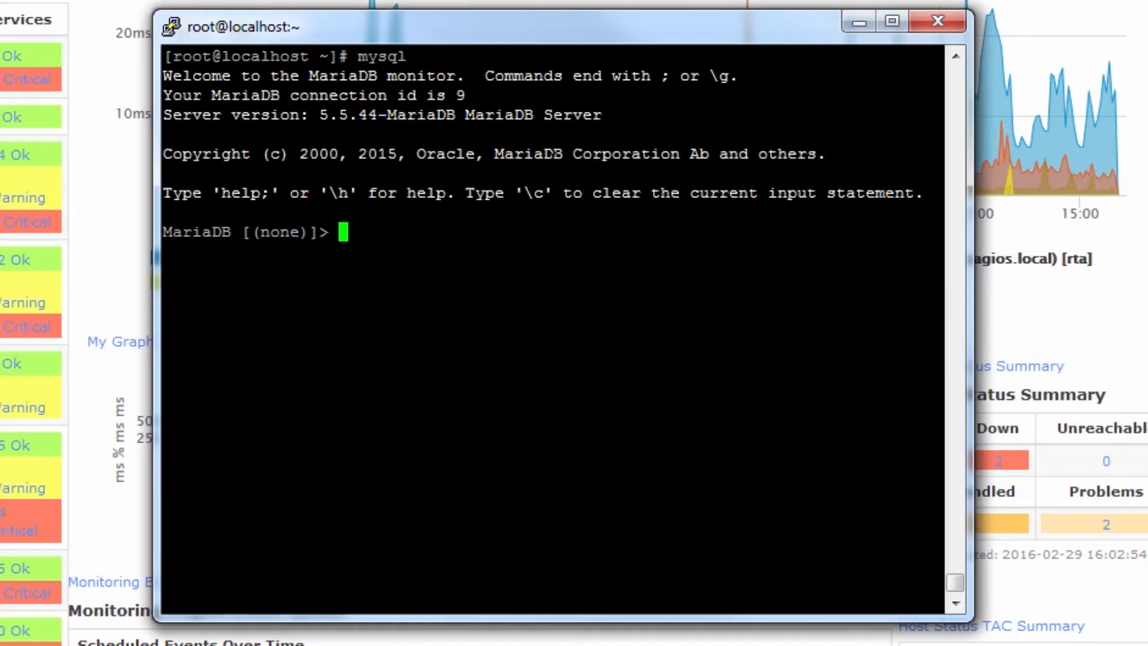
text(select *)
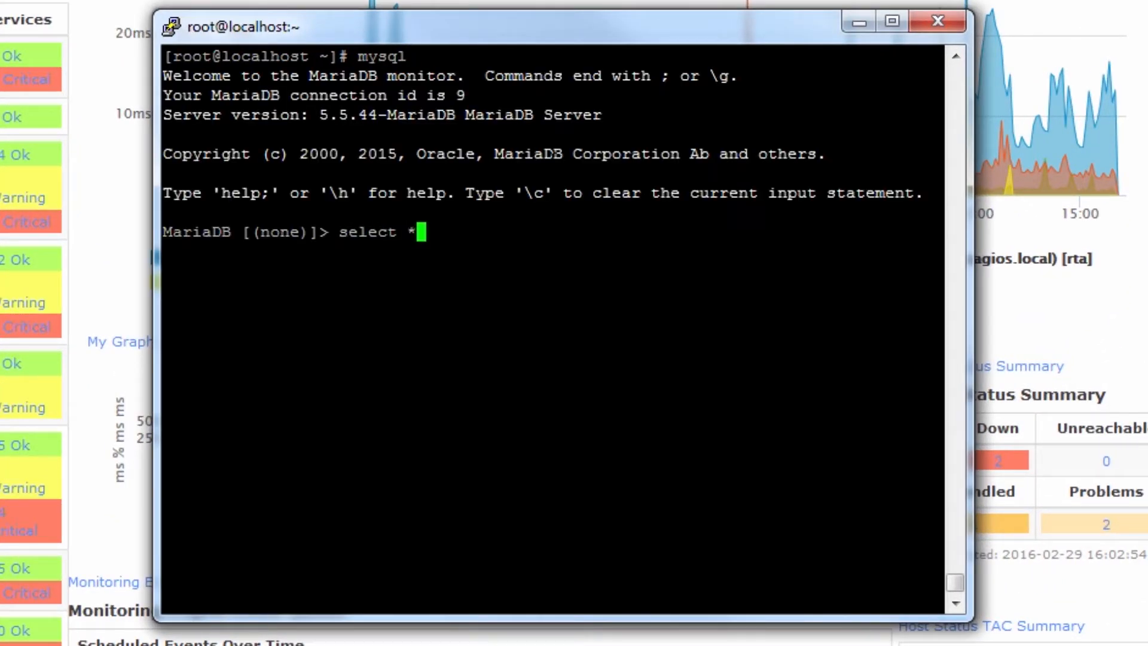
text(from mysql)
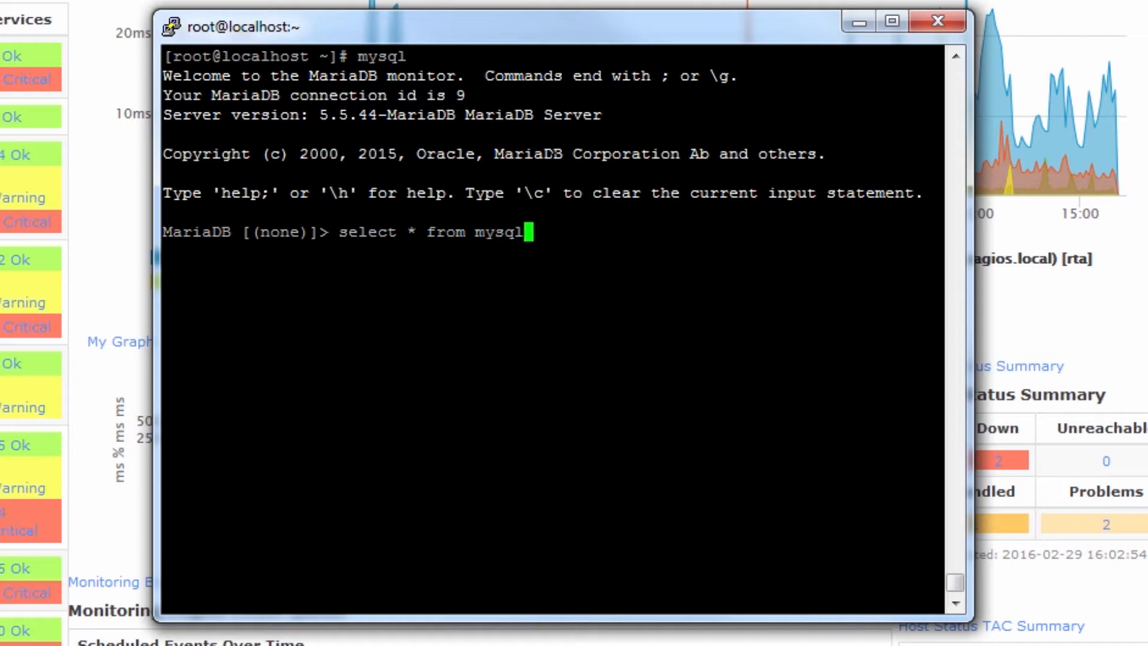
text(.user)
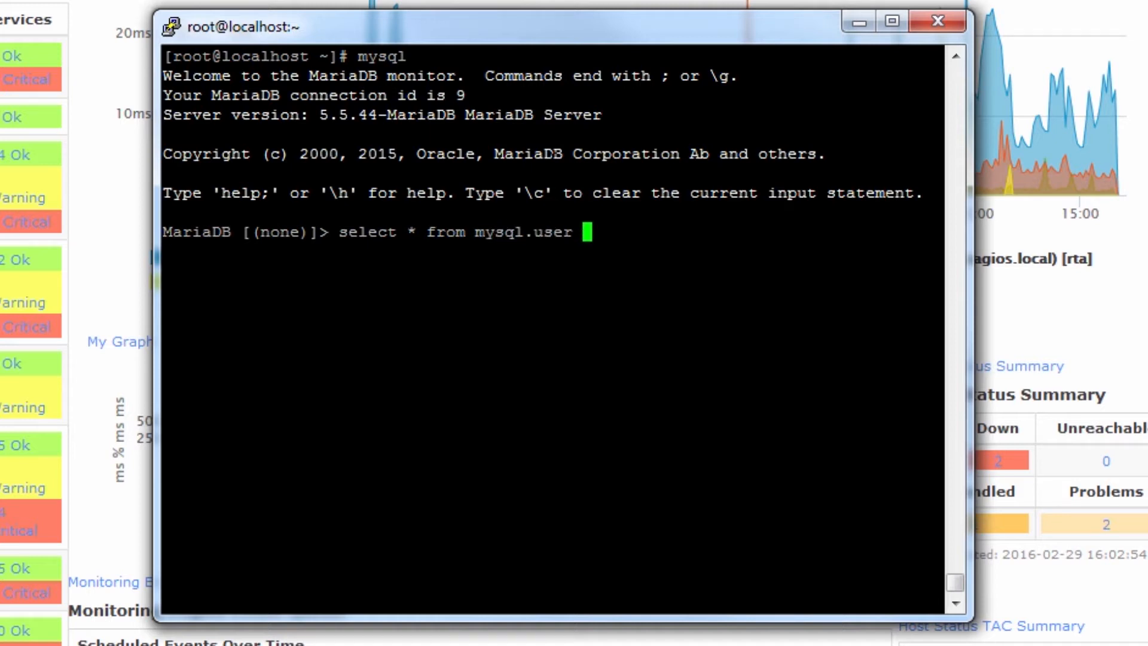
key(Return)
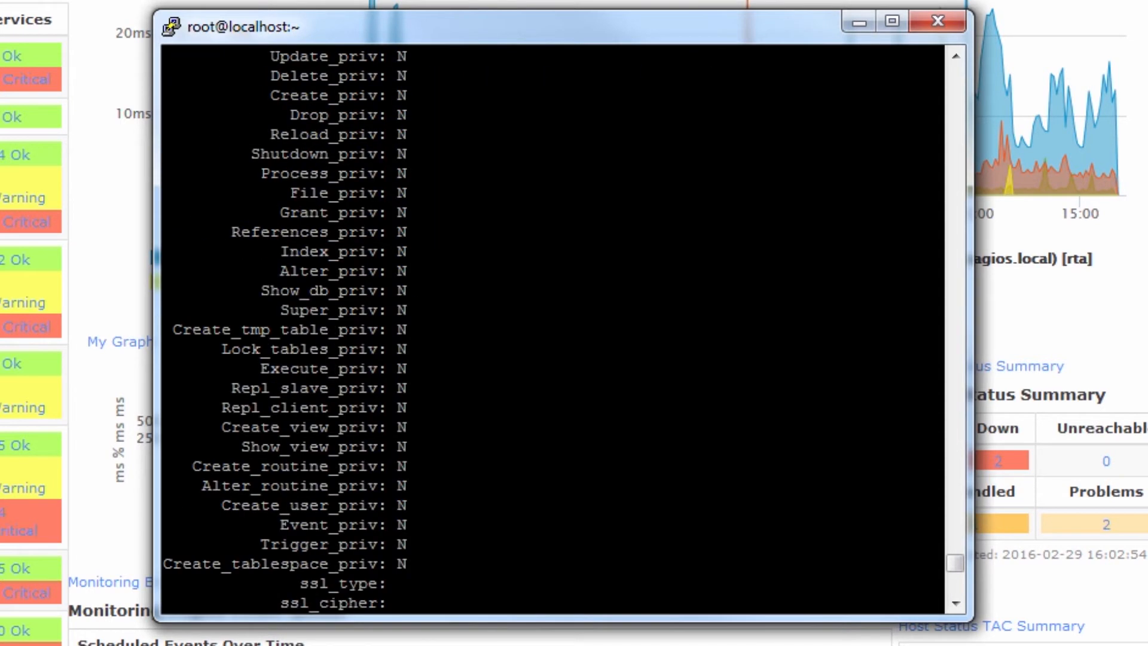
scroll(down, 3)
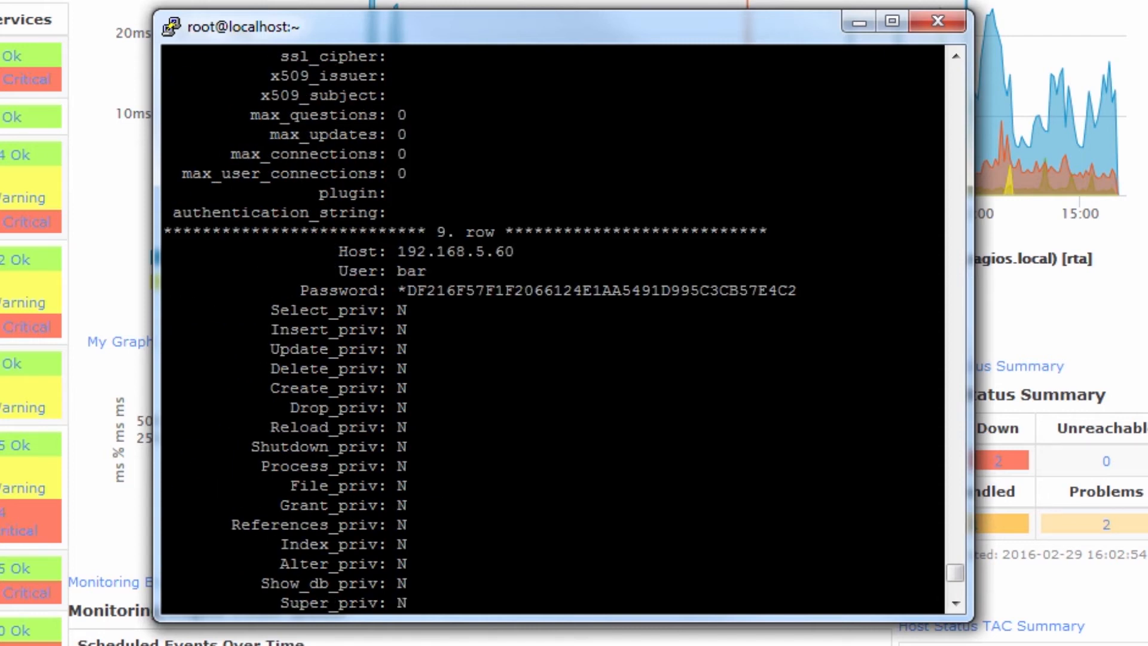
double_click(455, 251)
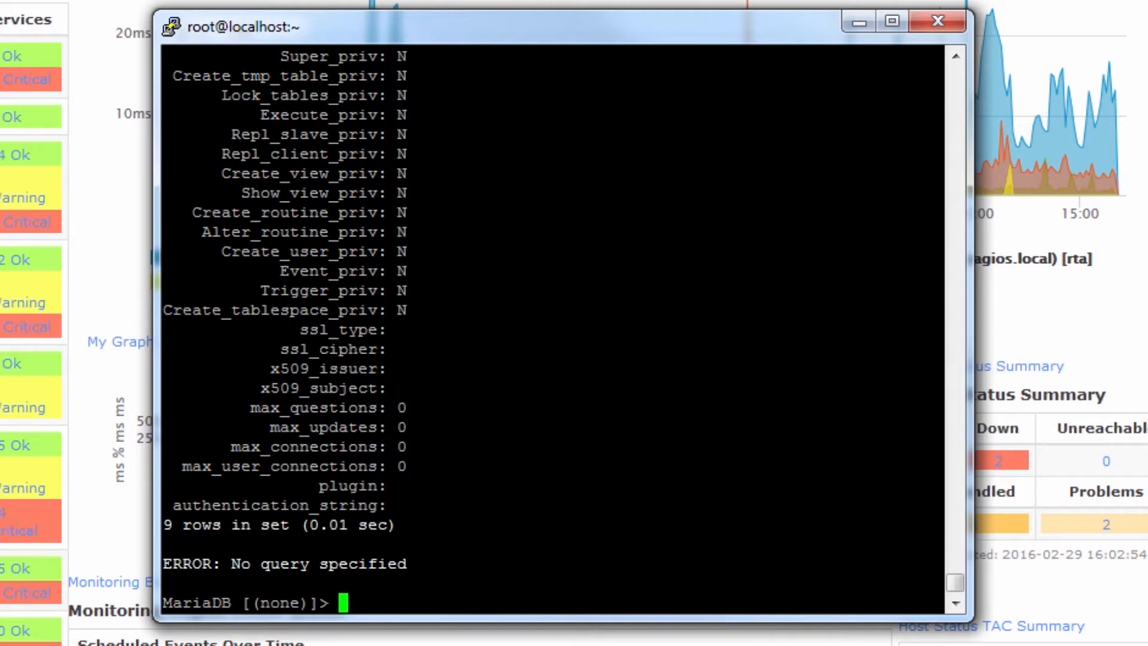
scroll(up, 3)
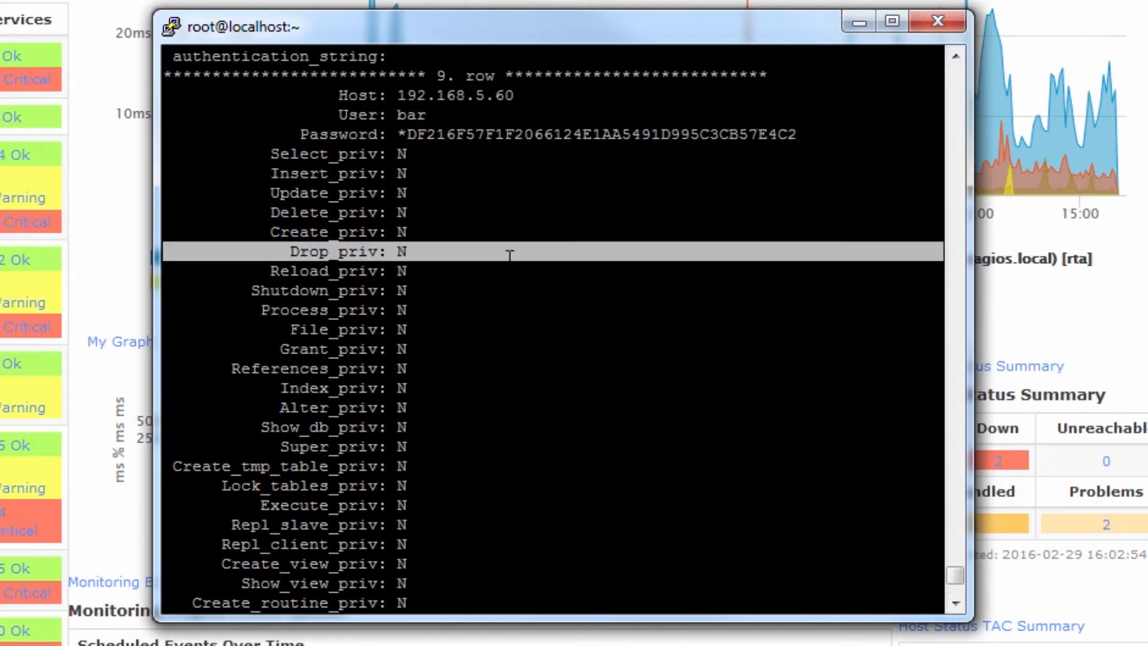
scroll(down, 3)
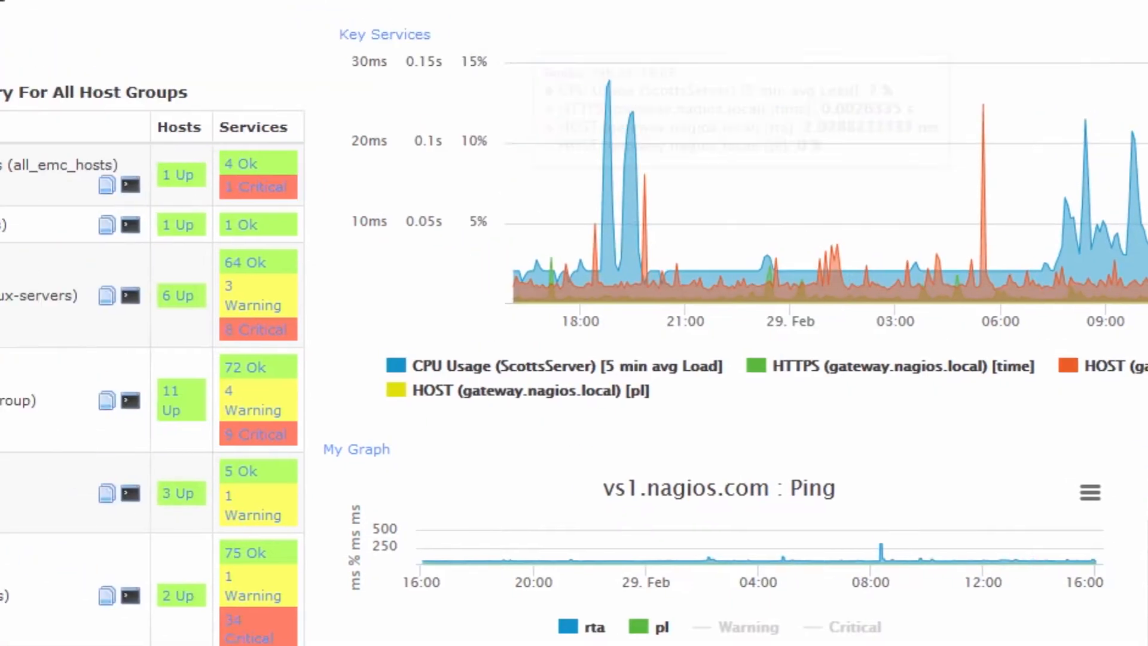
- Search the Configuration Wizards for mysql and launch the MySQL Server wizard
click(533, 31)
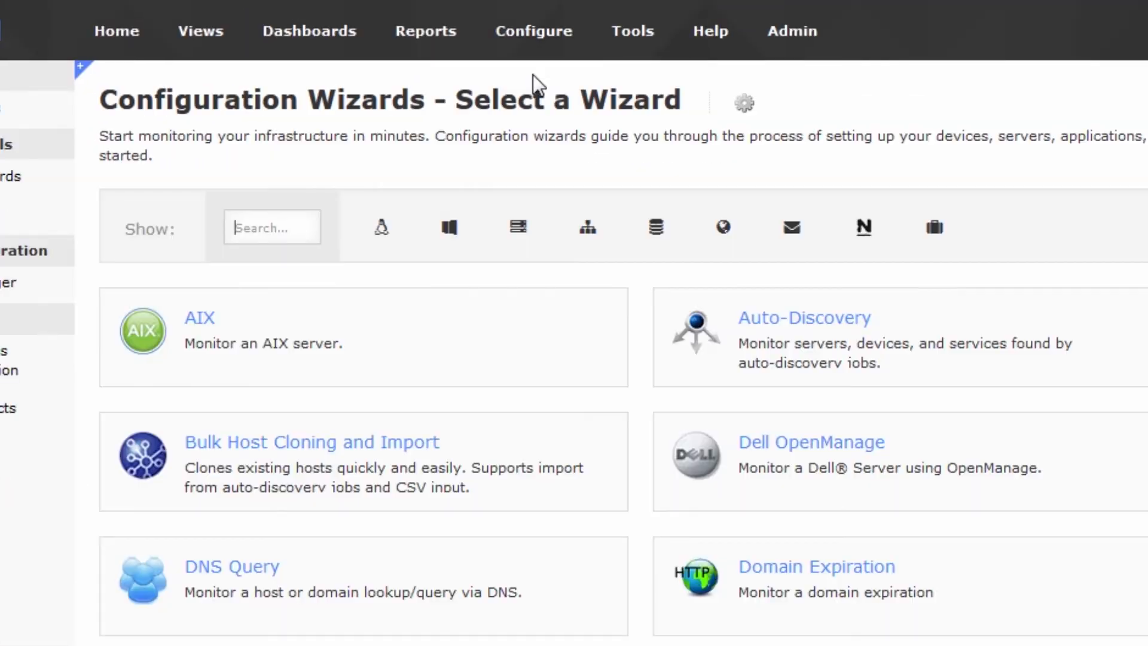
text(m)
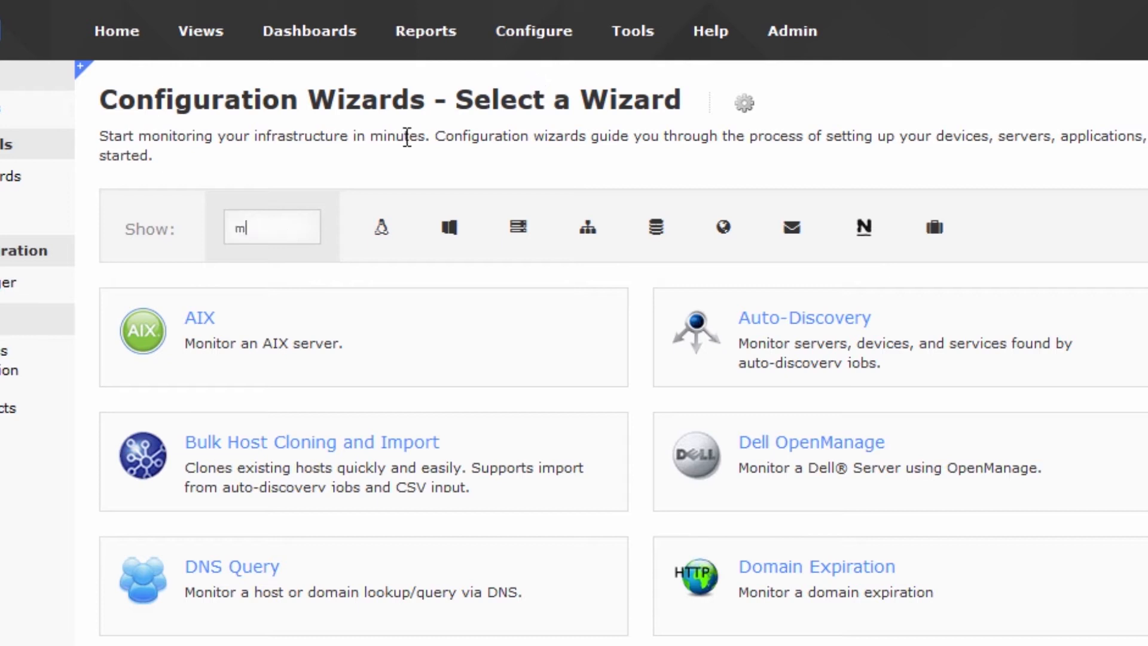
text(ysql)
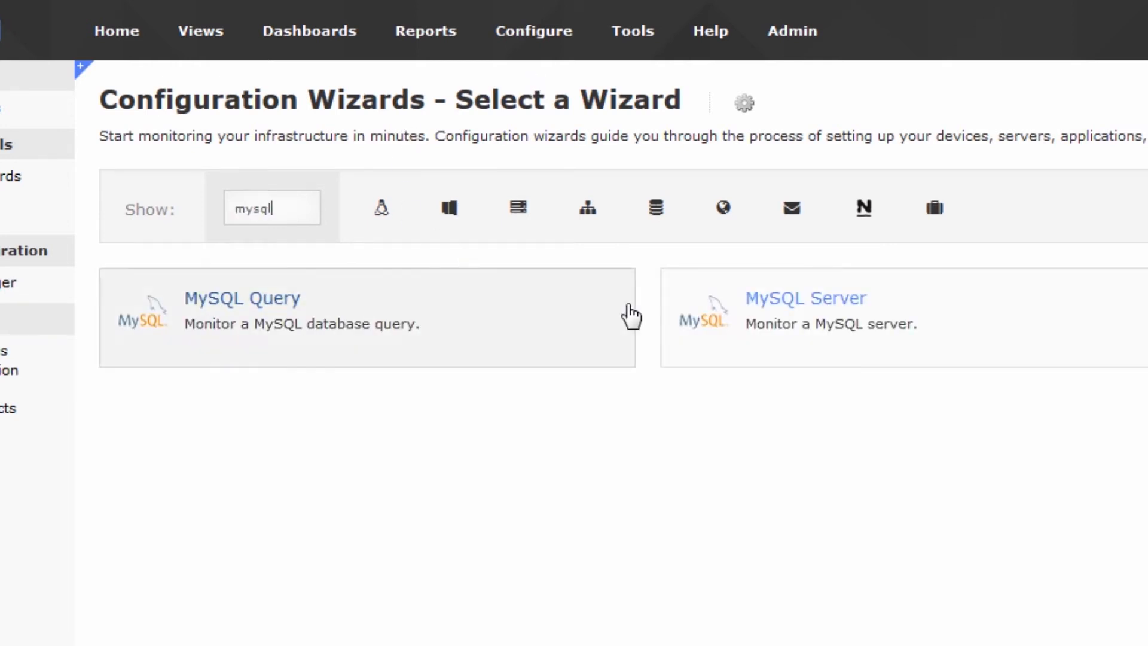
click(805, 298)
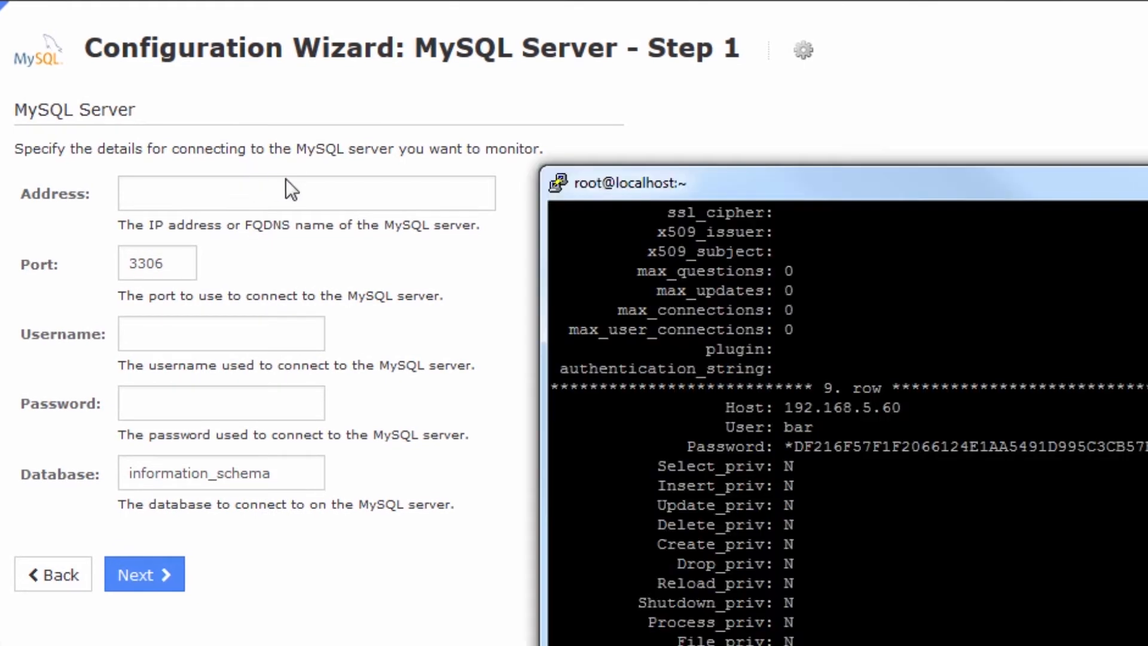
- Enter address 192.168.3.253, username bar and database foo, then continue to Step 2
text(19)
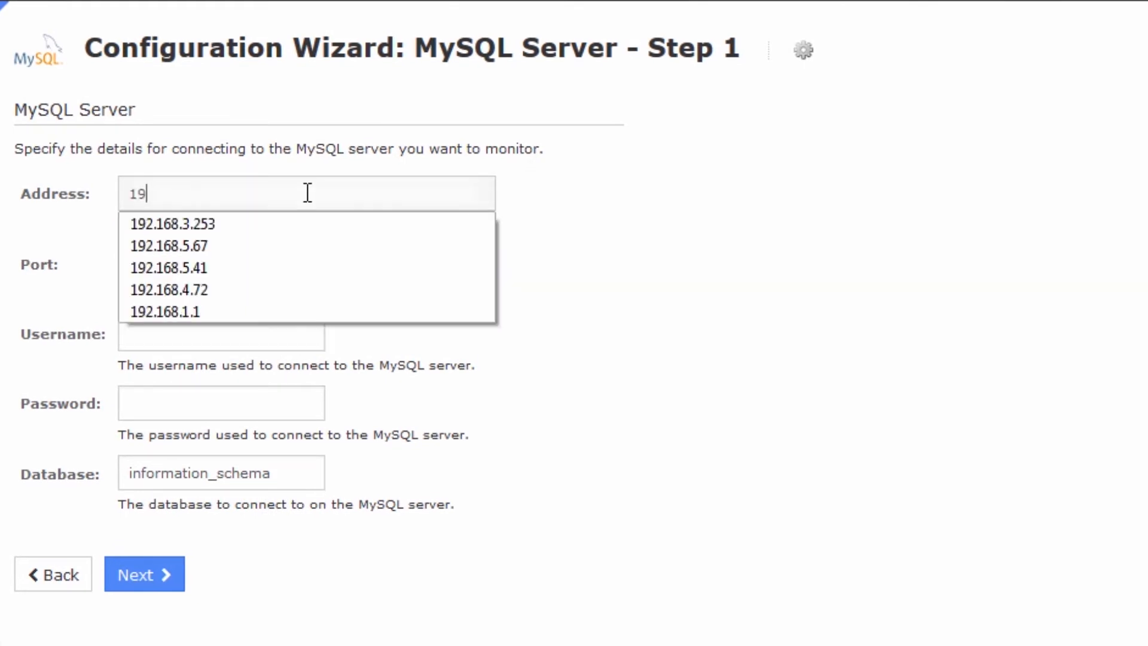
click(171, 224)
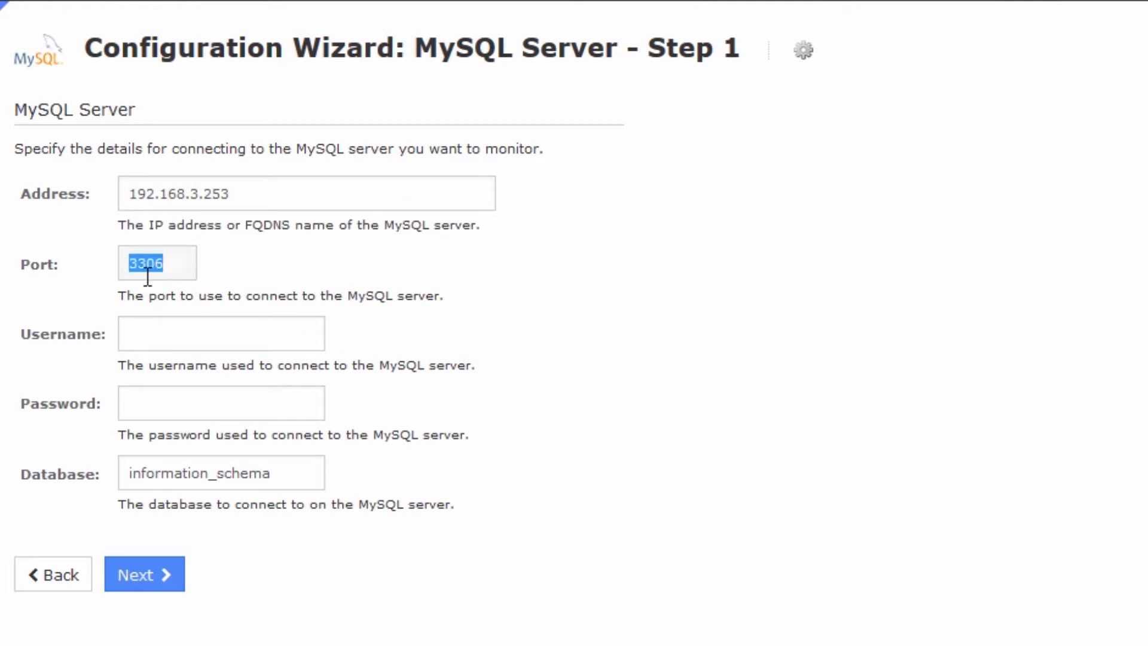
mouse_move(384, 304)
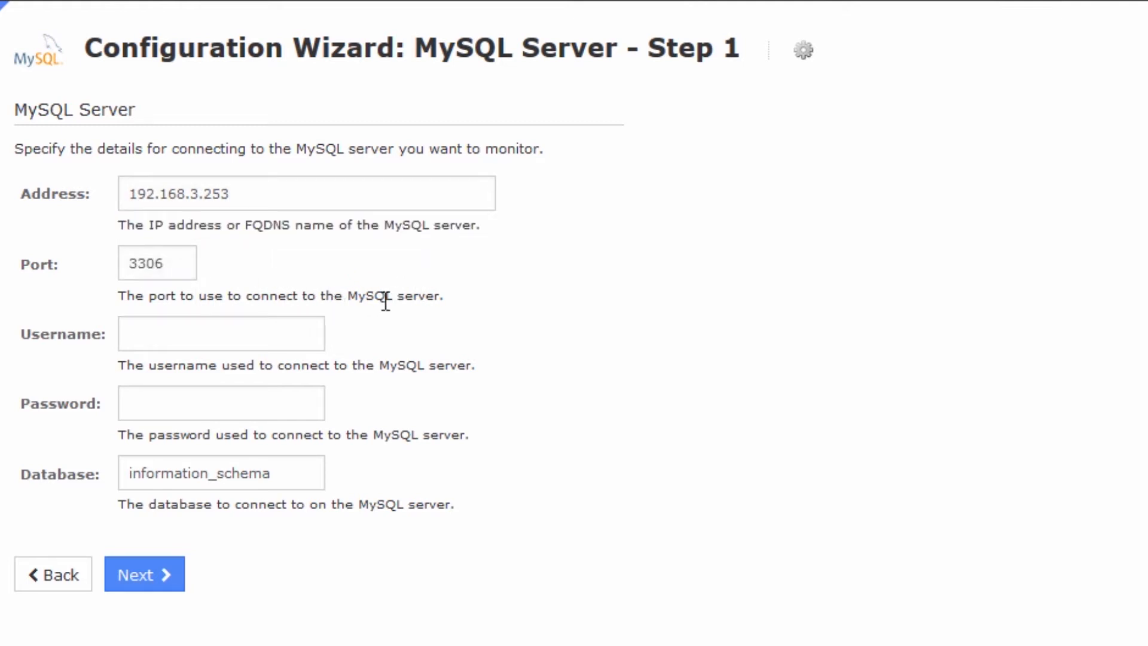
click(220, 334)
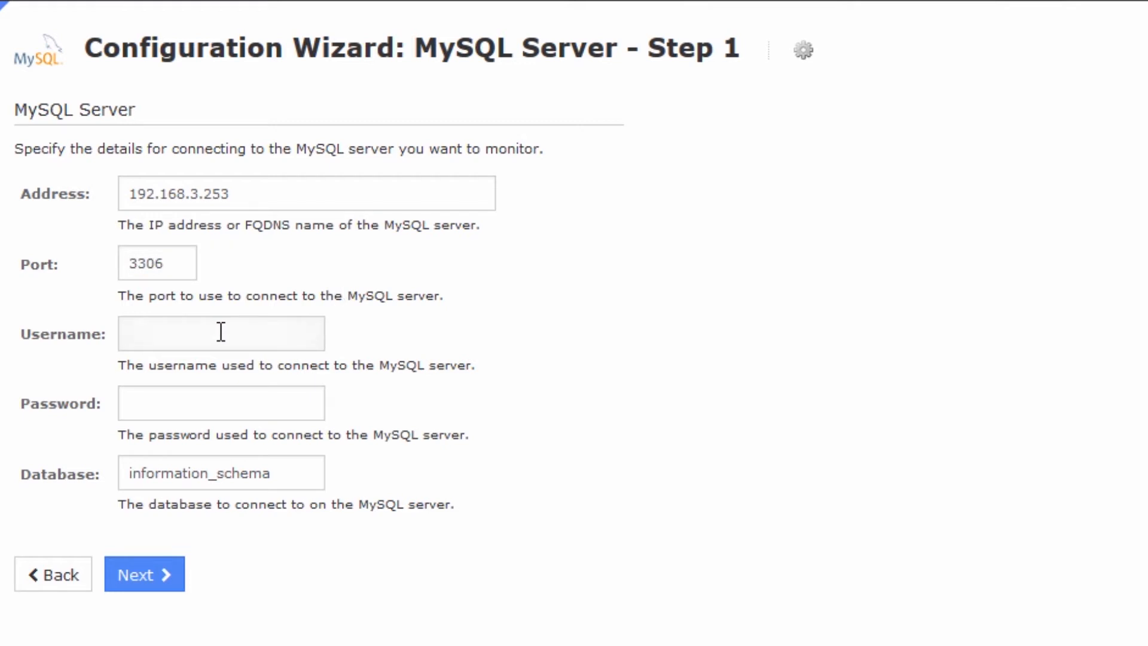
text(bar)
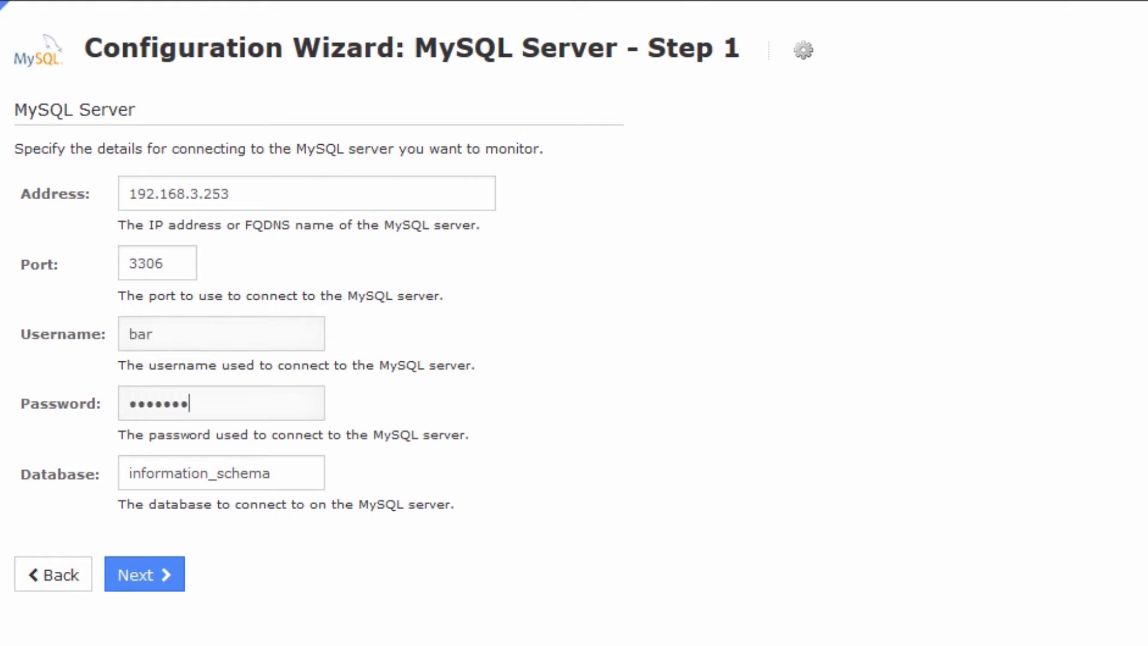
triple_click(220, 474)
text(foo)
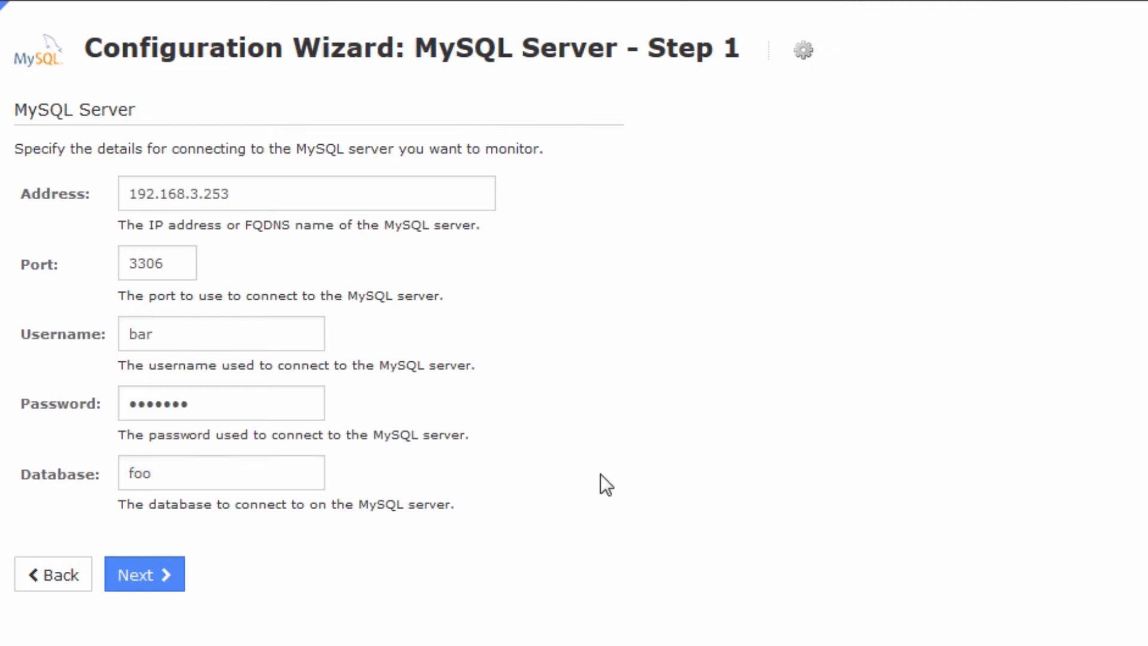
mouse_move(291, 269)
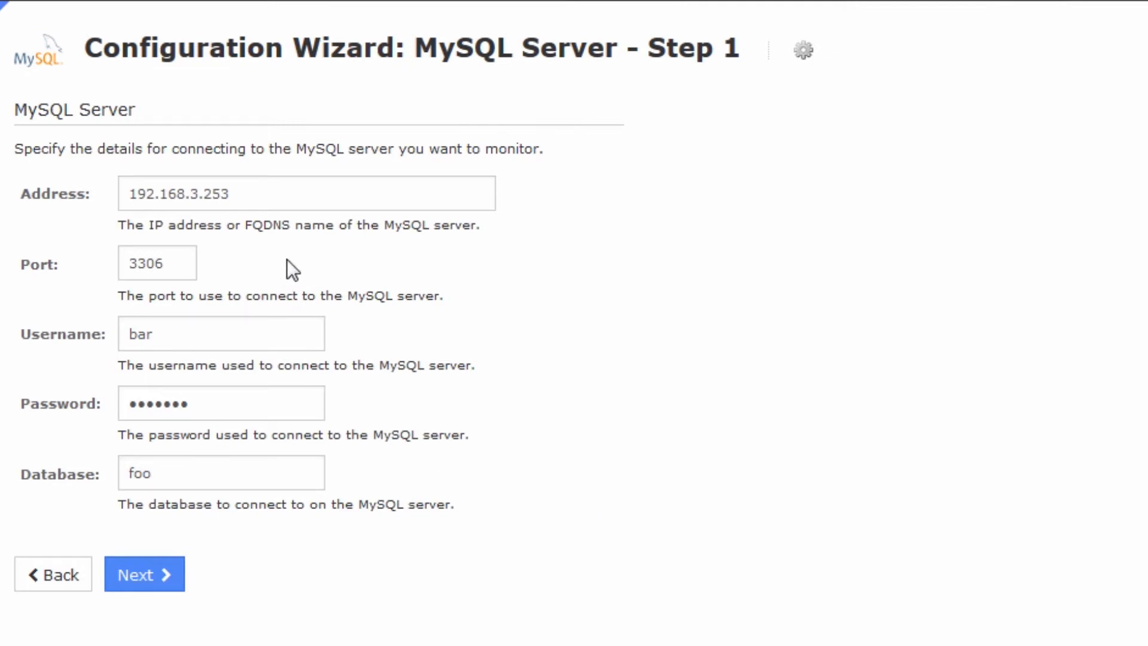
click(145, 573)
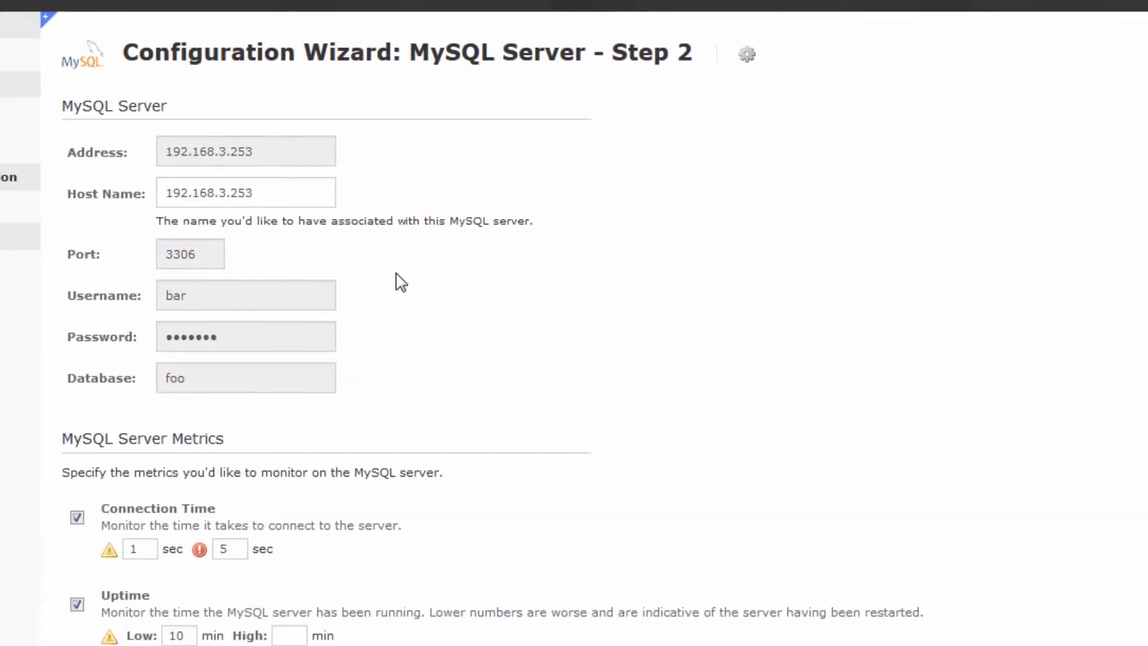
- Keep the default MySQL service thresholds and monitoring intervals, then finish and apply the configuration
scroll(down, 3)
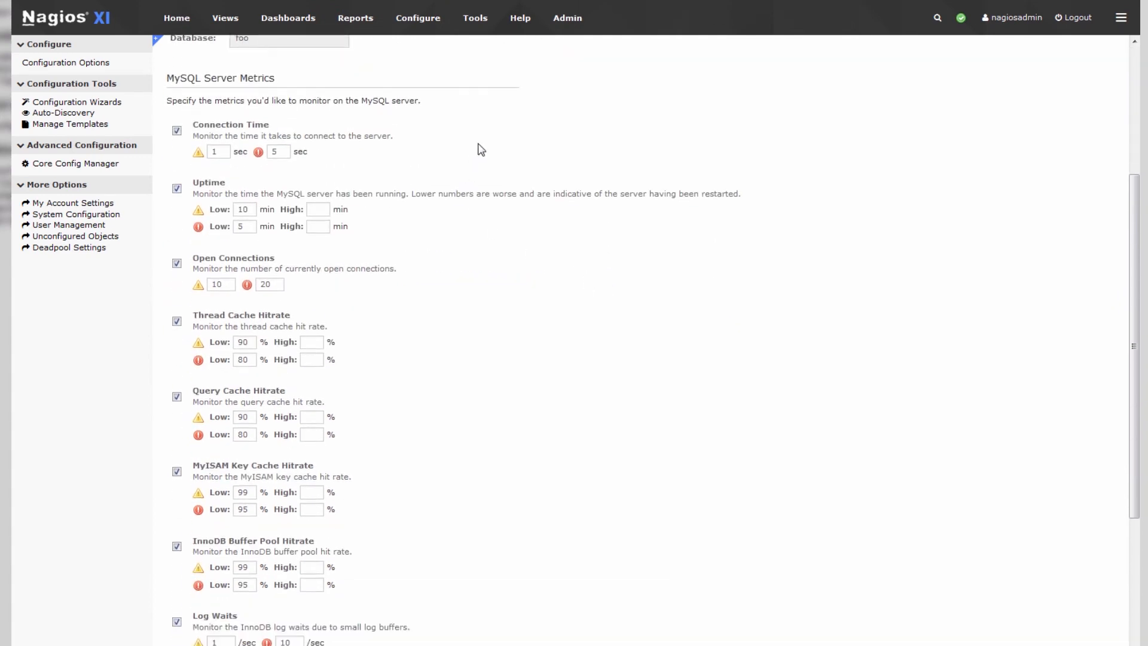
mouse_move(367, 187)
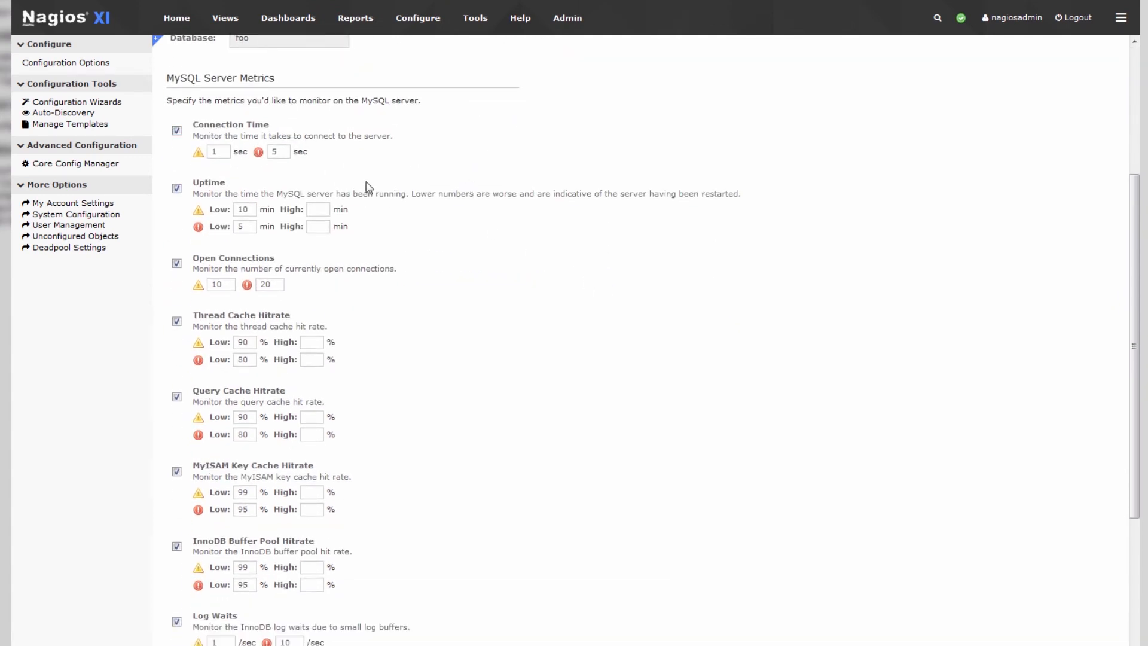
scroll(down, 3)
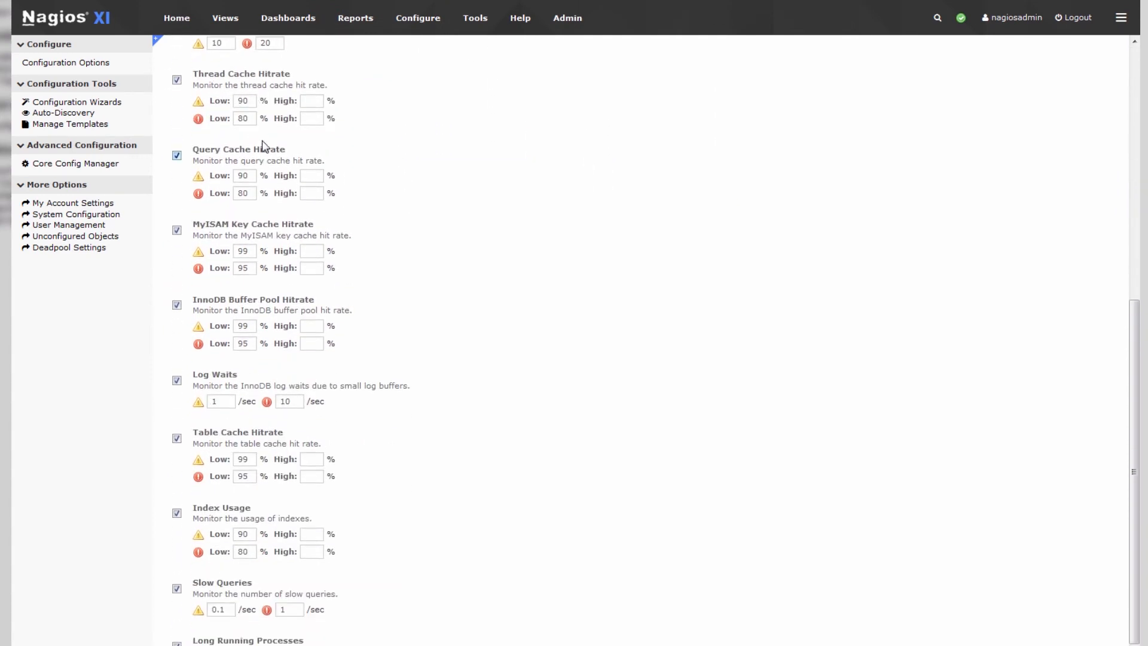
scroll(down, 3)
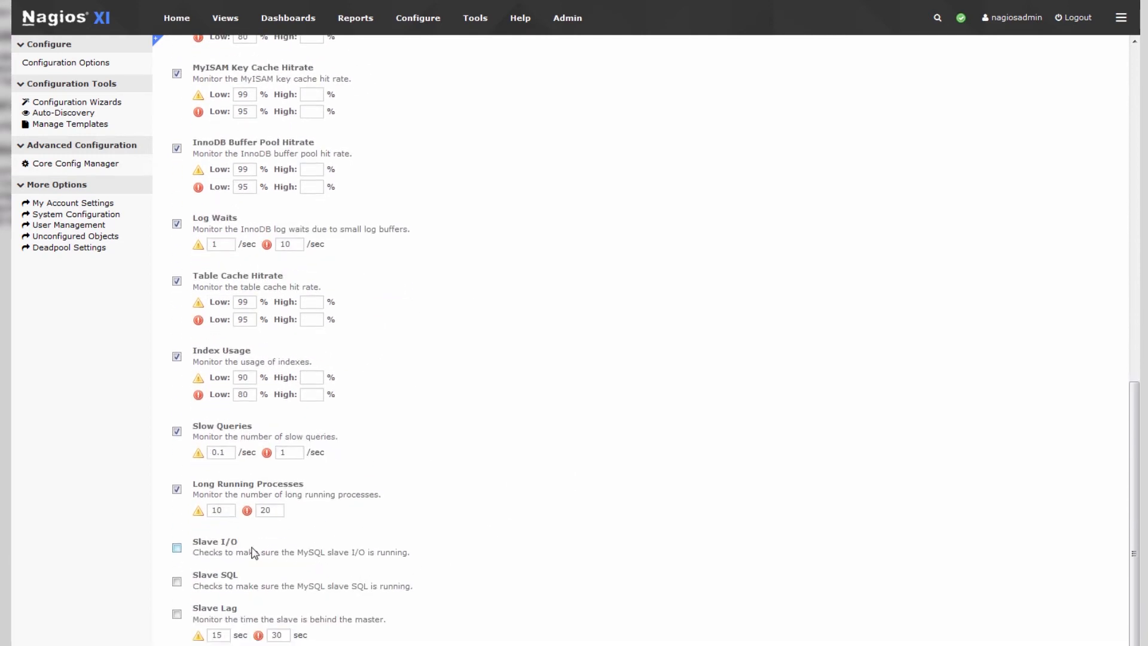
click(177, 547)
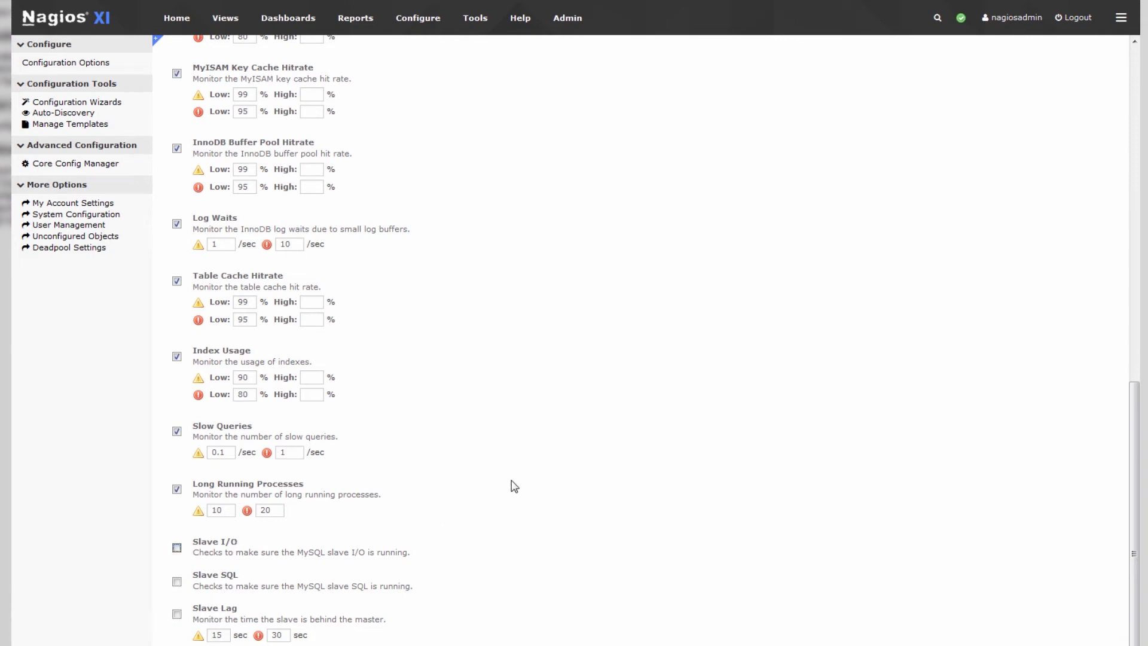
scroll(up, 3)
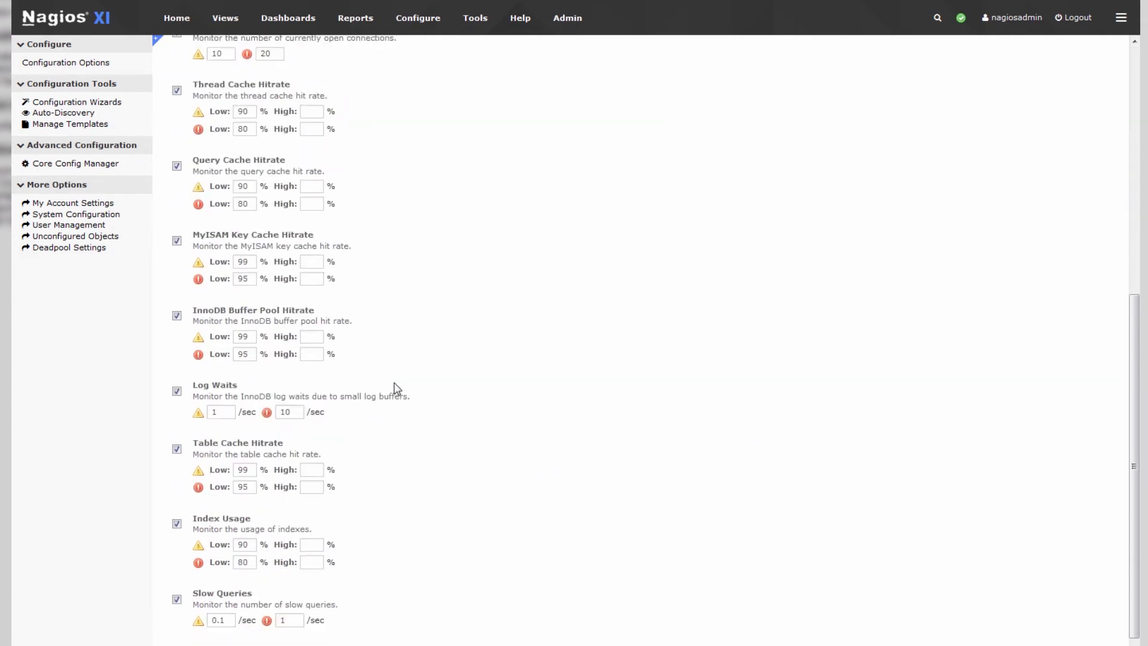
scroll(down, 3)
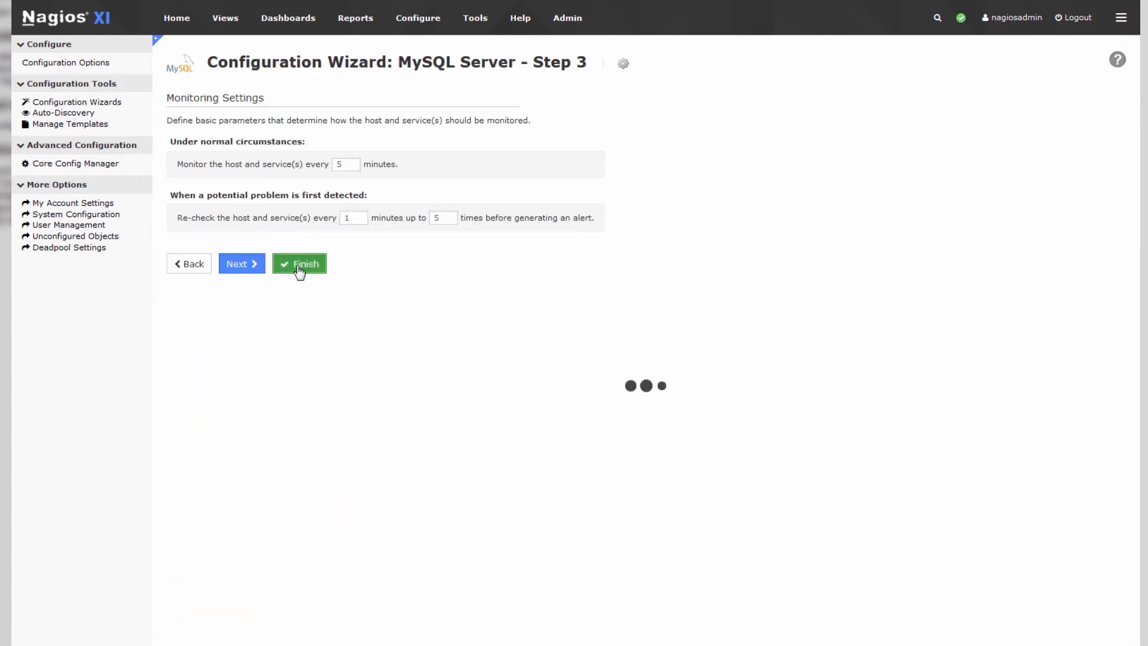
click(299, 264)
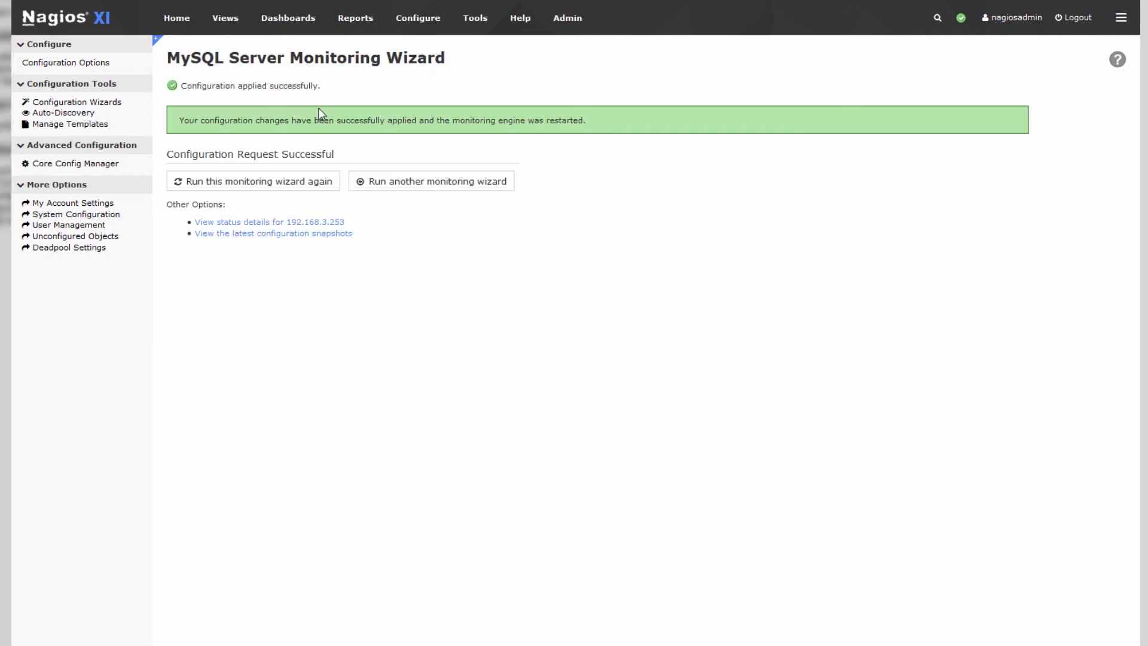
mouse_move(860, 100)
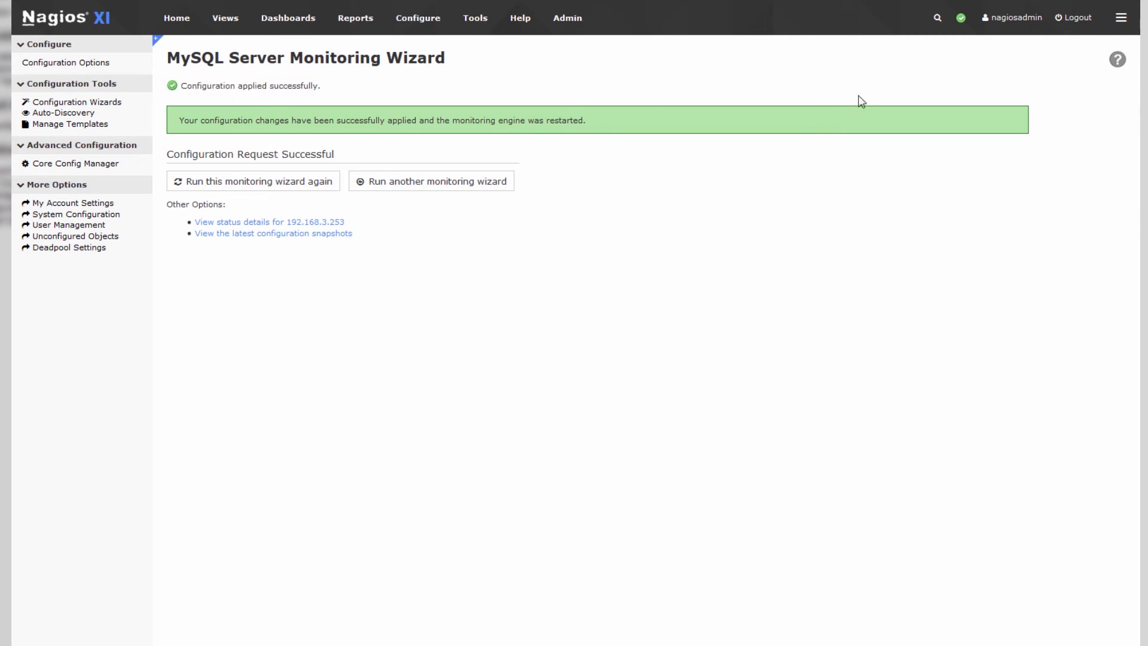
- Search for 253 and open the Service Status page for host 192.168.3.253
click(938, 18)
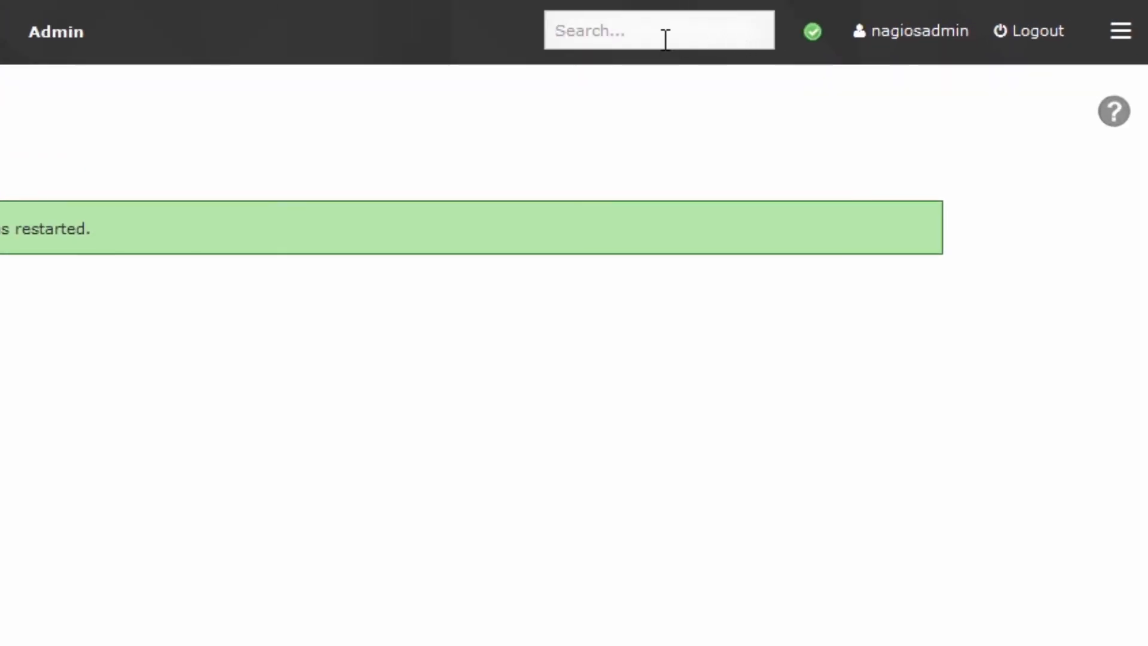
text(253)
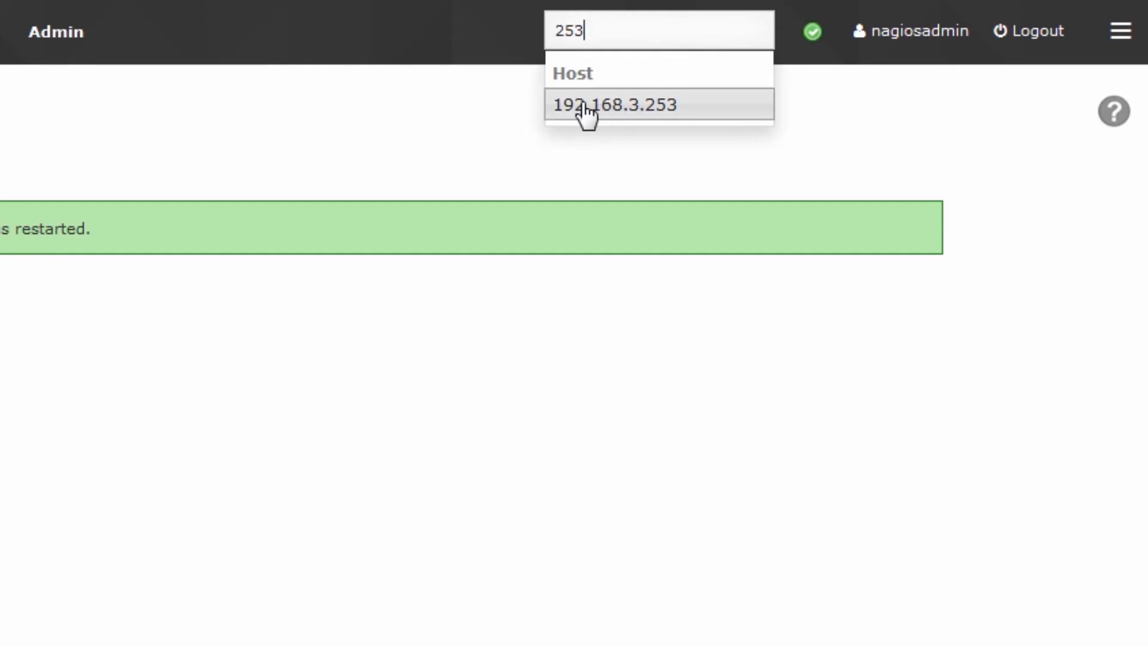
mouse_move(630, 114)
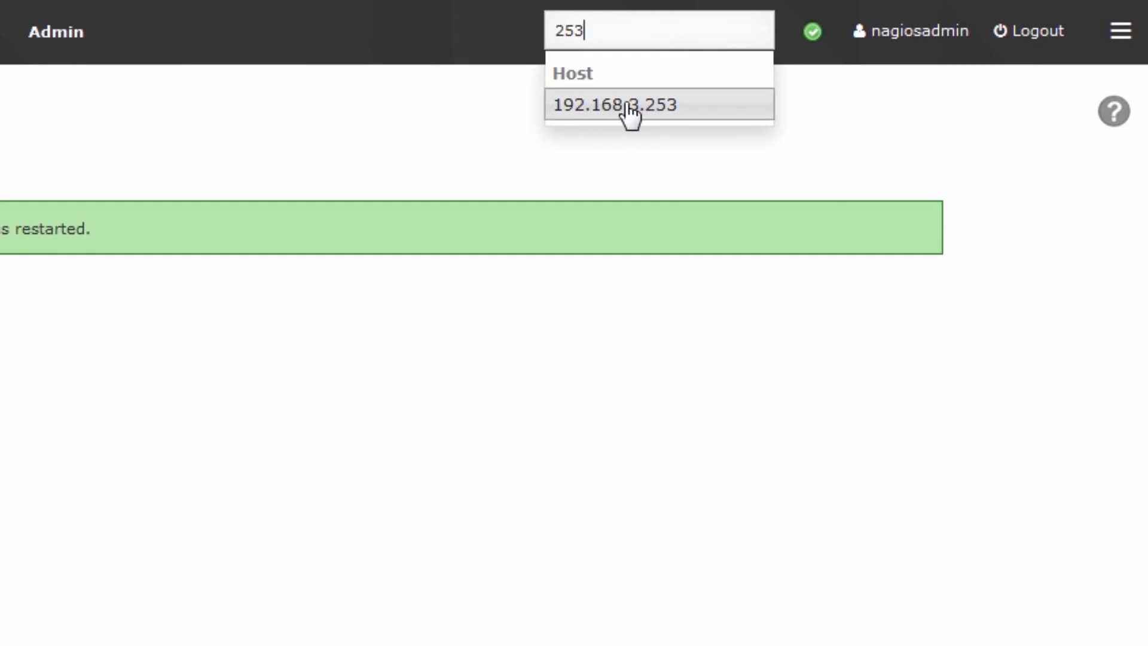
click(614, 104)
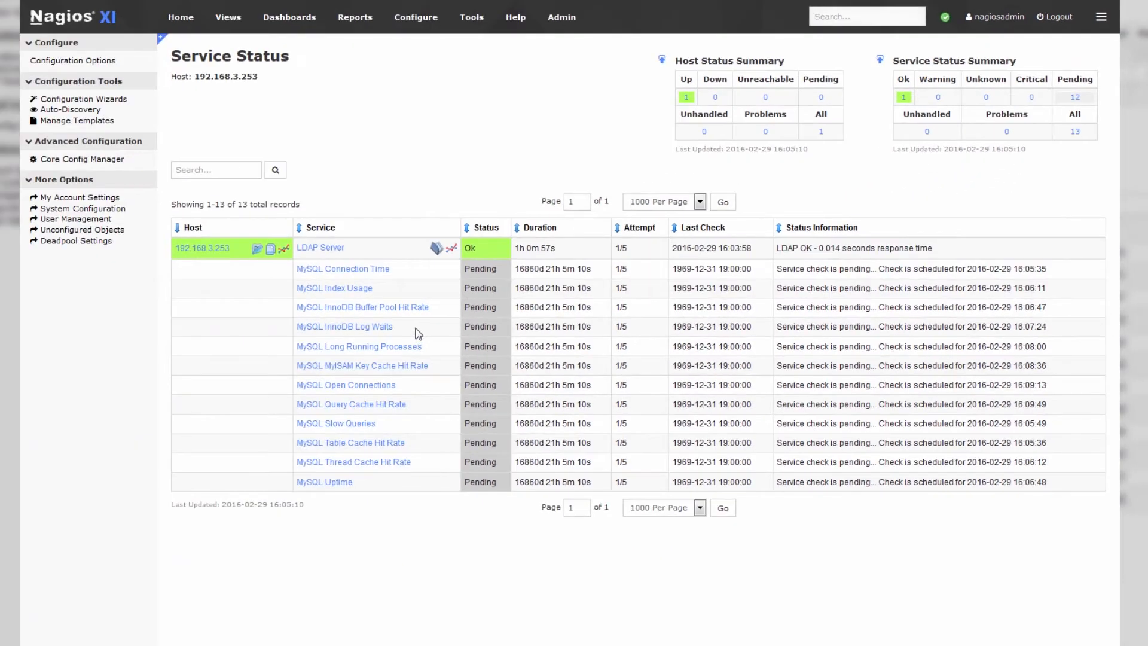
mouse_move(343, 269)
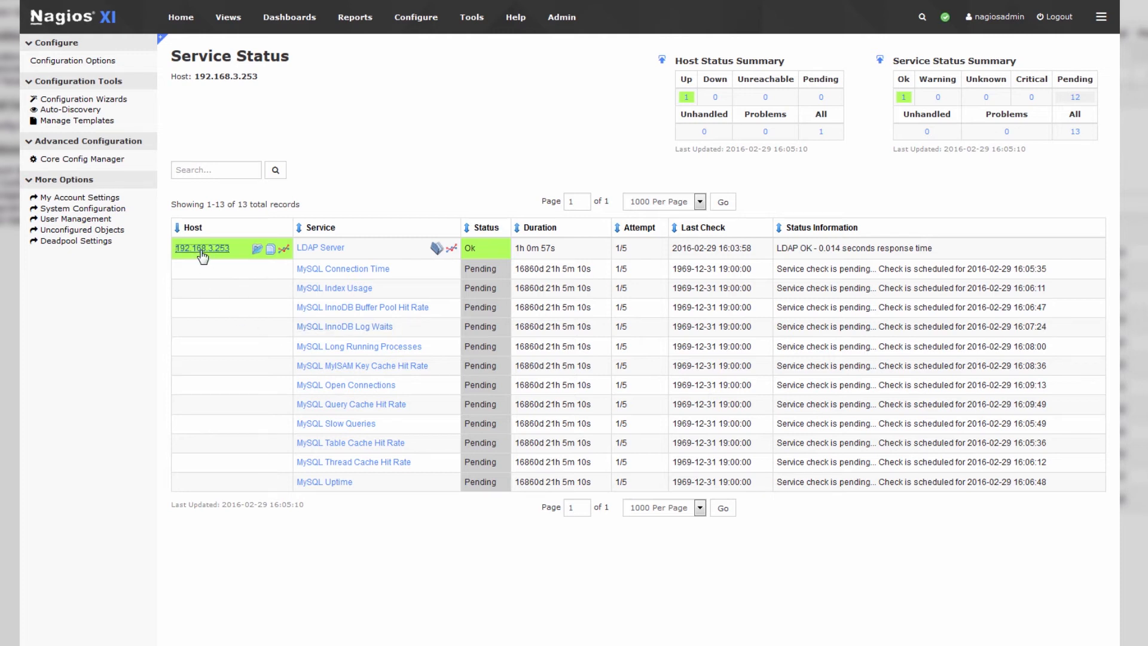
- Force an immediate check of host 192.168.3.253 and all services, then view their current status
click(201, 248)
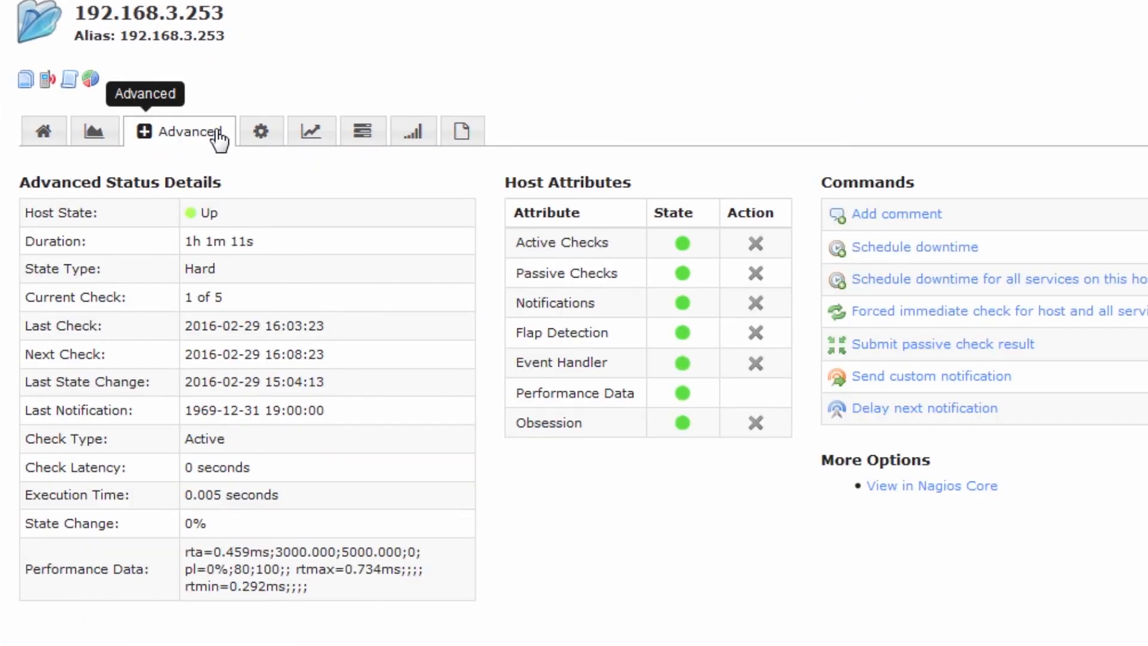
mouse_move(1056, 321)
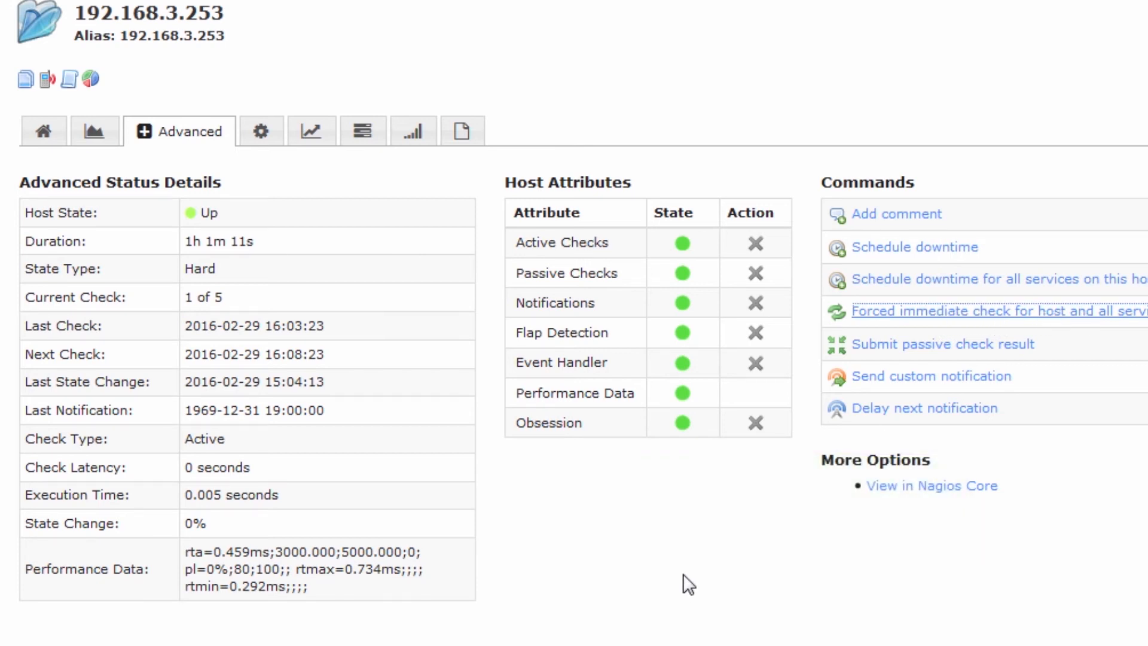
mouse_move(25, 79)
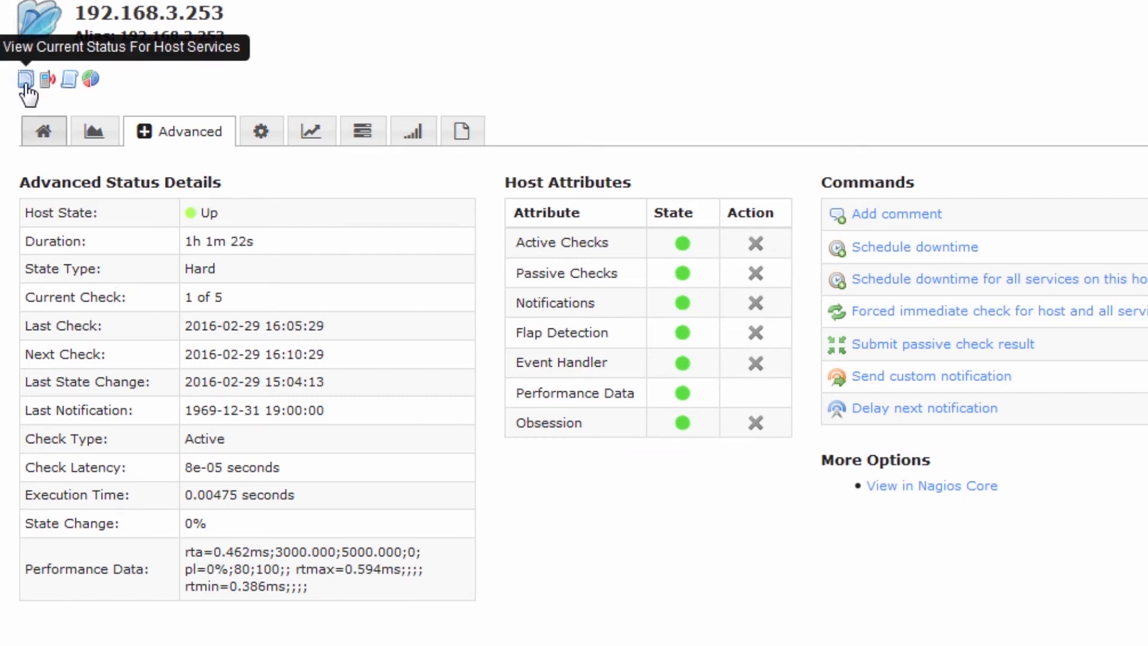
click(24, 81)
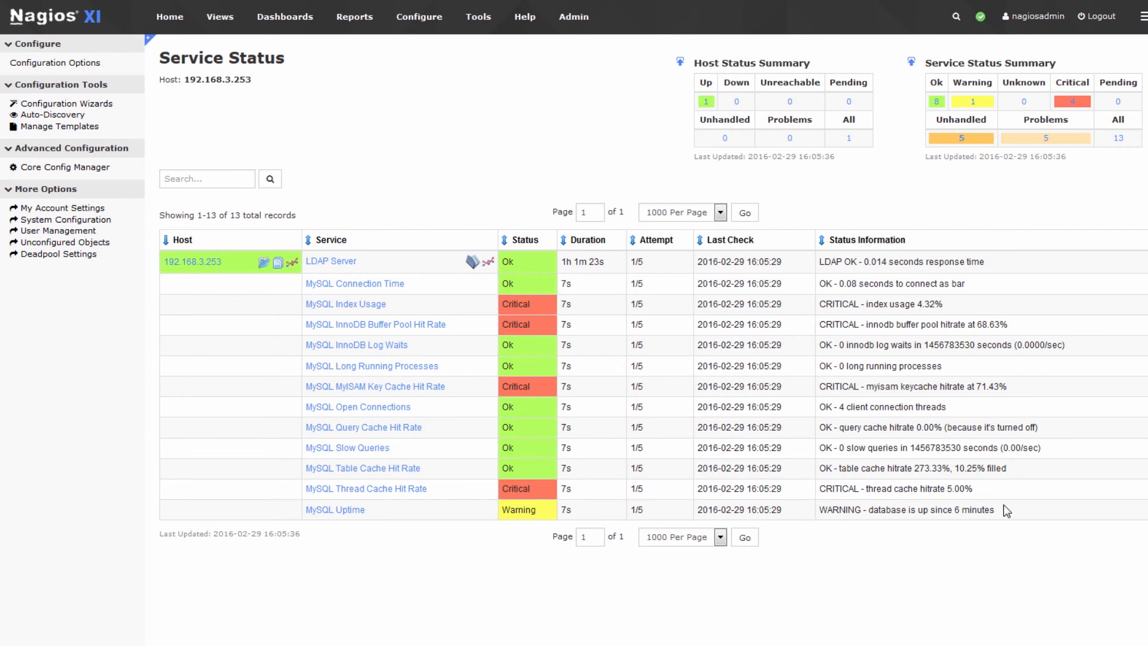
mouse_move(722, 326)
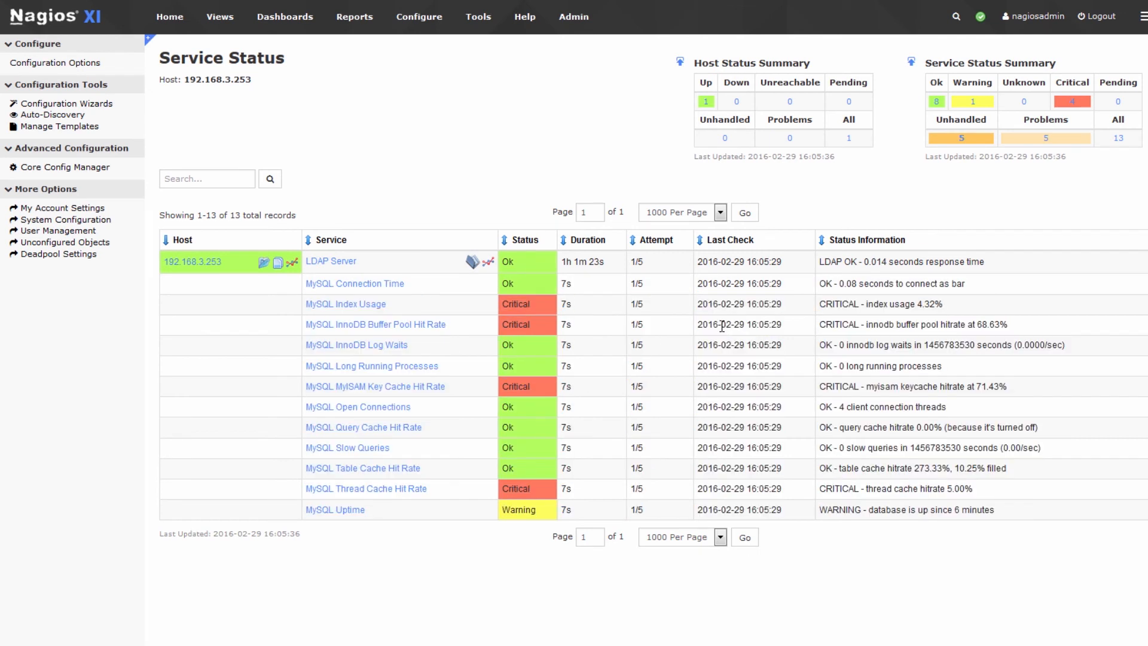
mouse_move(821, 304)
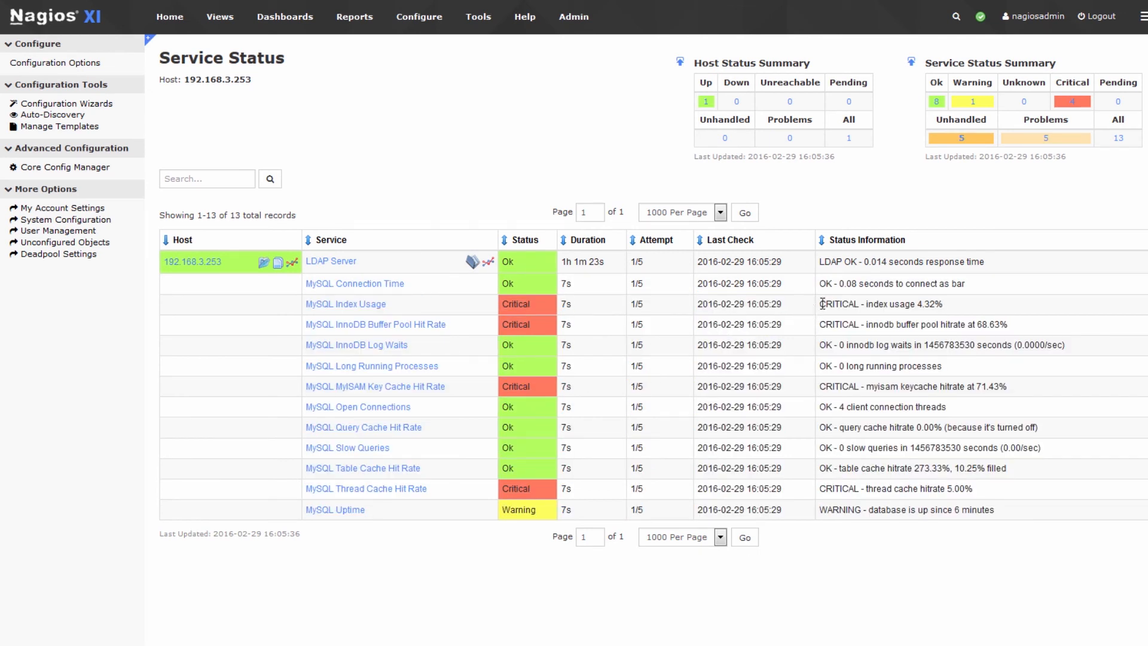
double_click(880, 304)
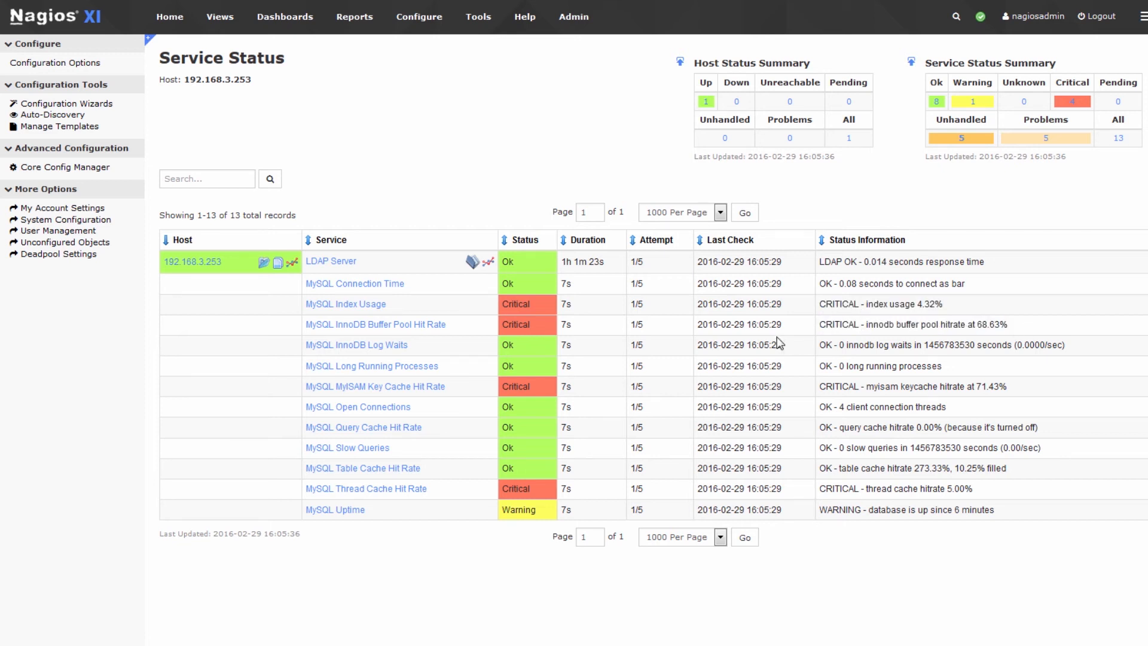
mouse_move(579, 367)
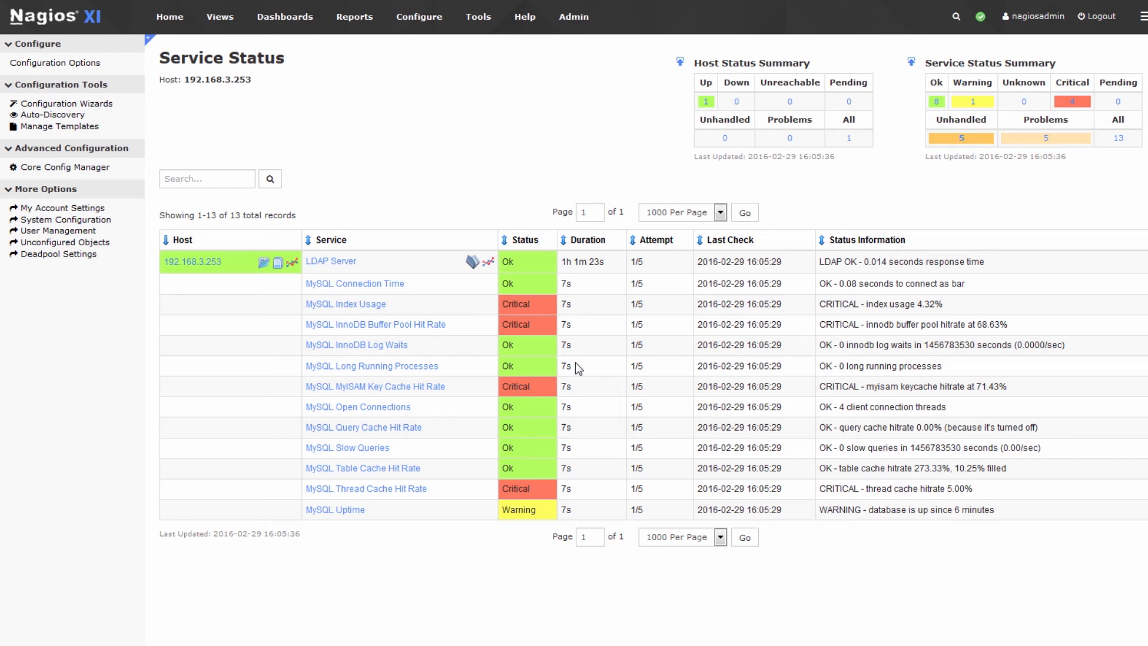
double_click(922, 325)
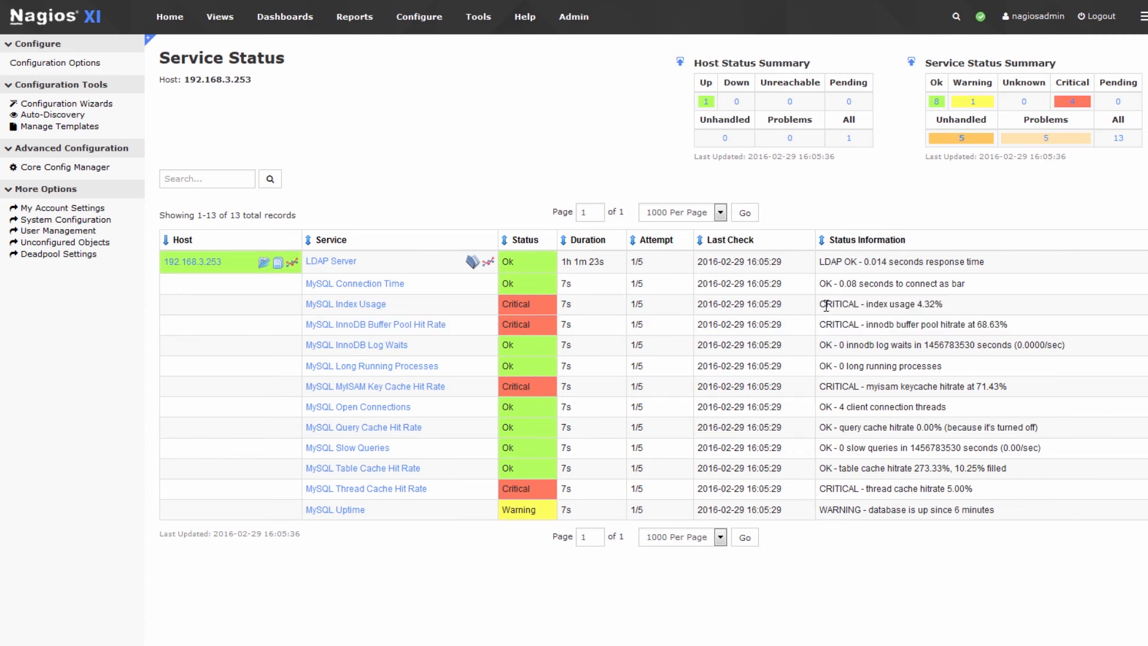
double_click(876, 285)
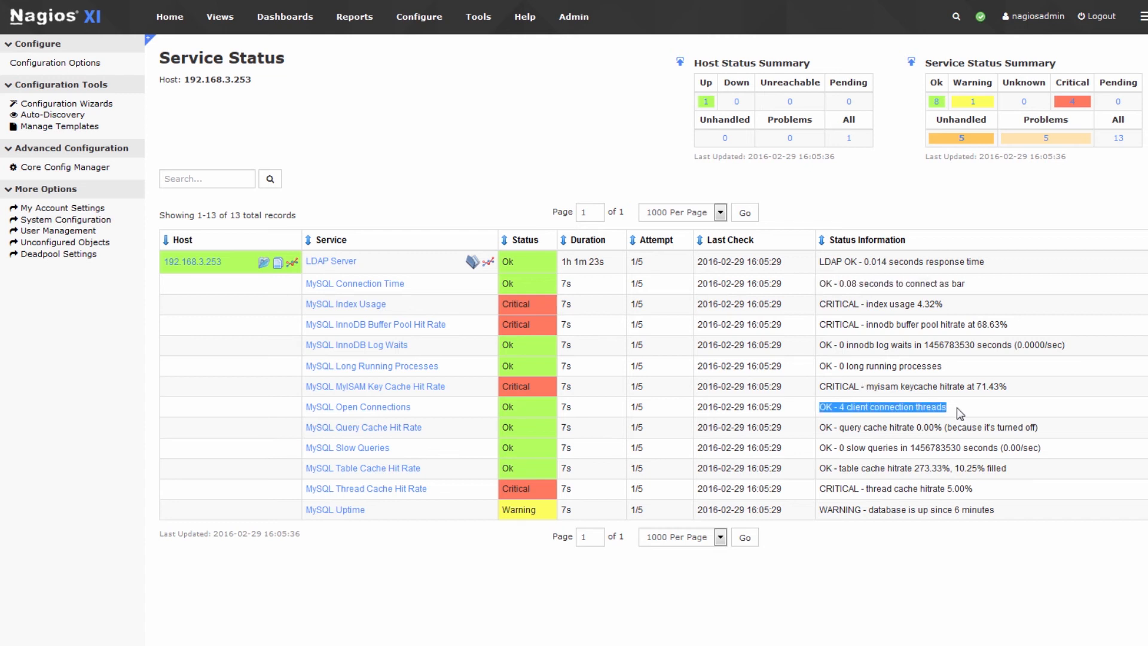
mouse_move(896, 422)
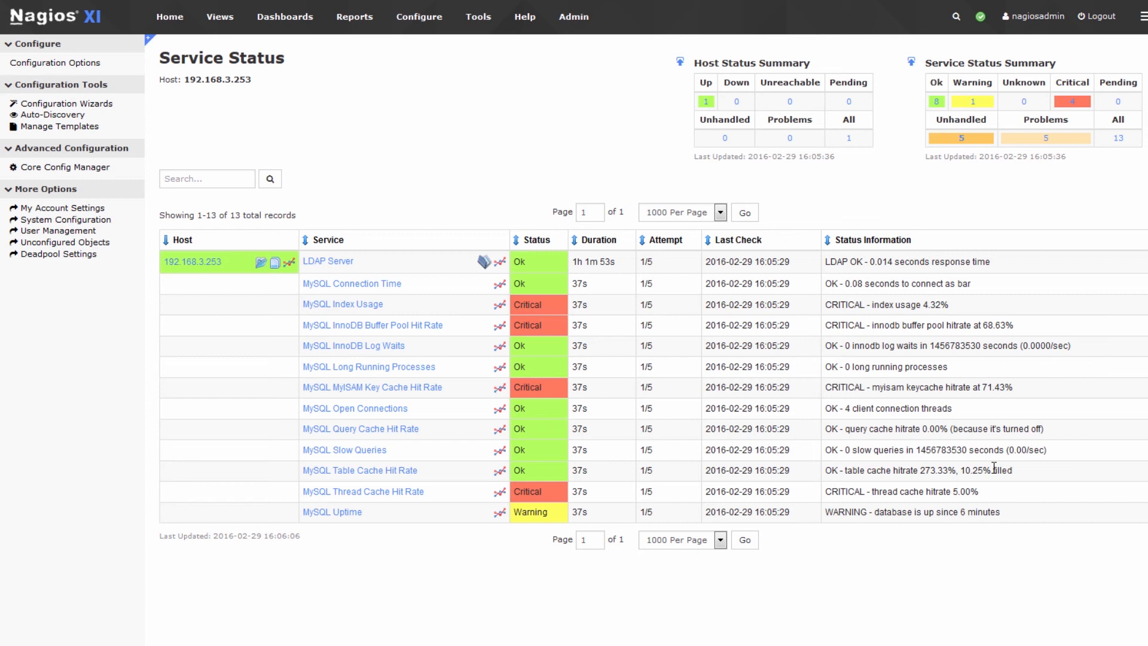
mouse_move(566, 330)
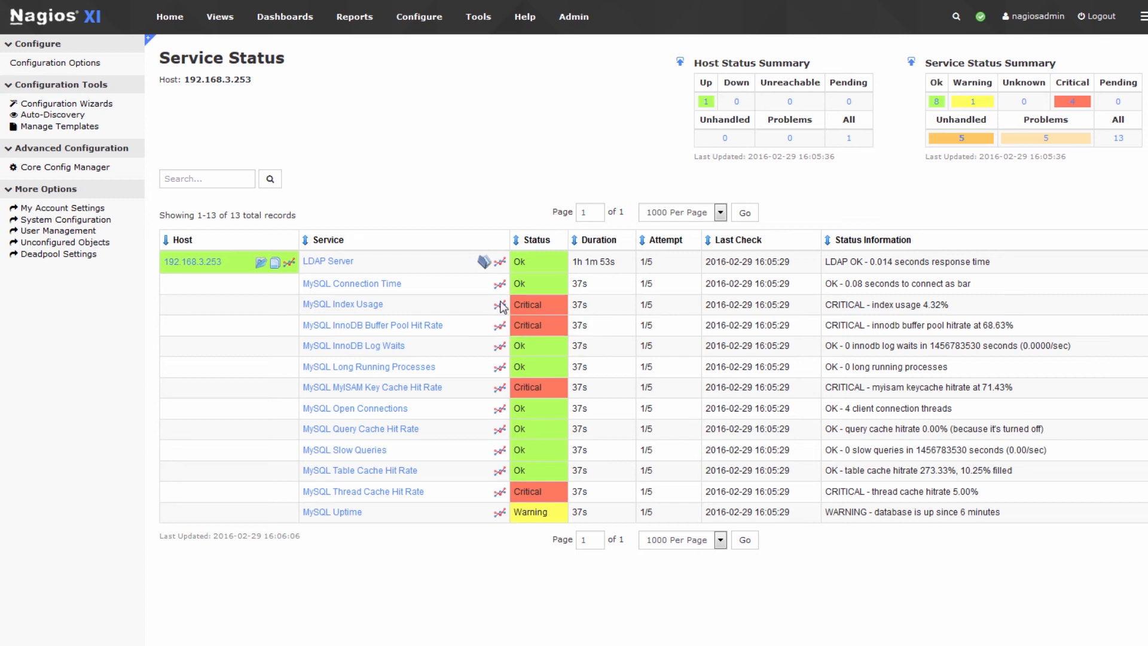
mouse_move(500, 311)
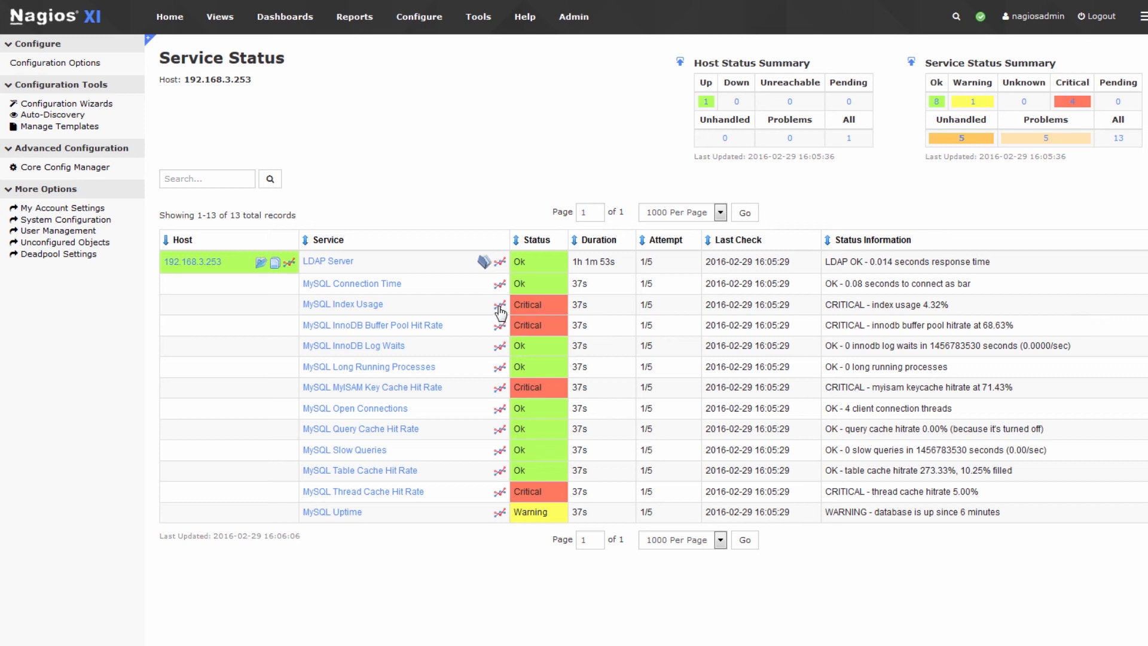
mouse_move(496, 344)
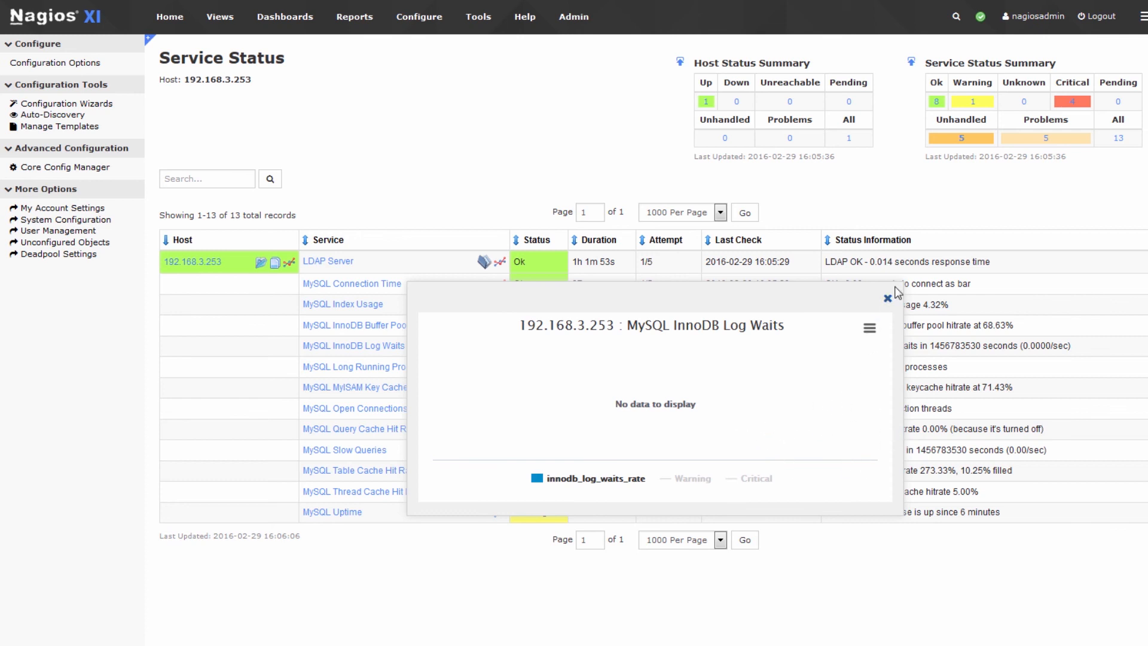
click(887, 299)
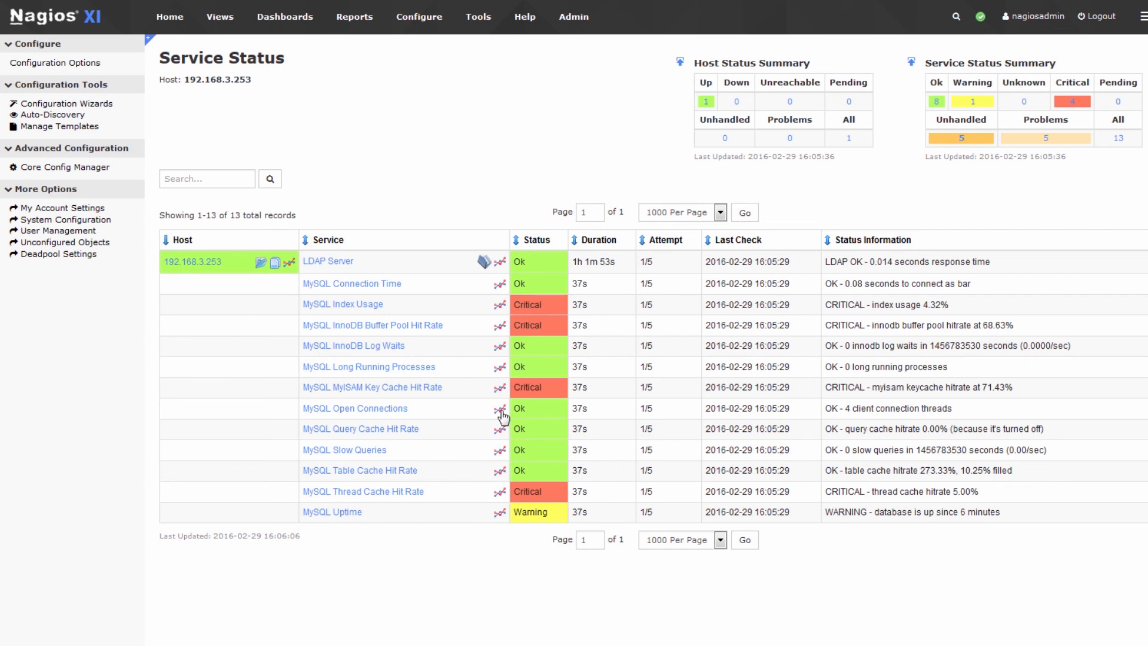
click(500, 409)
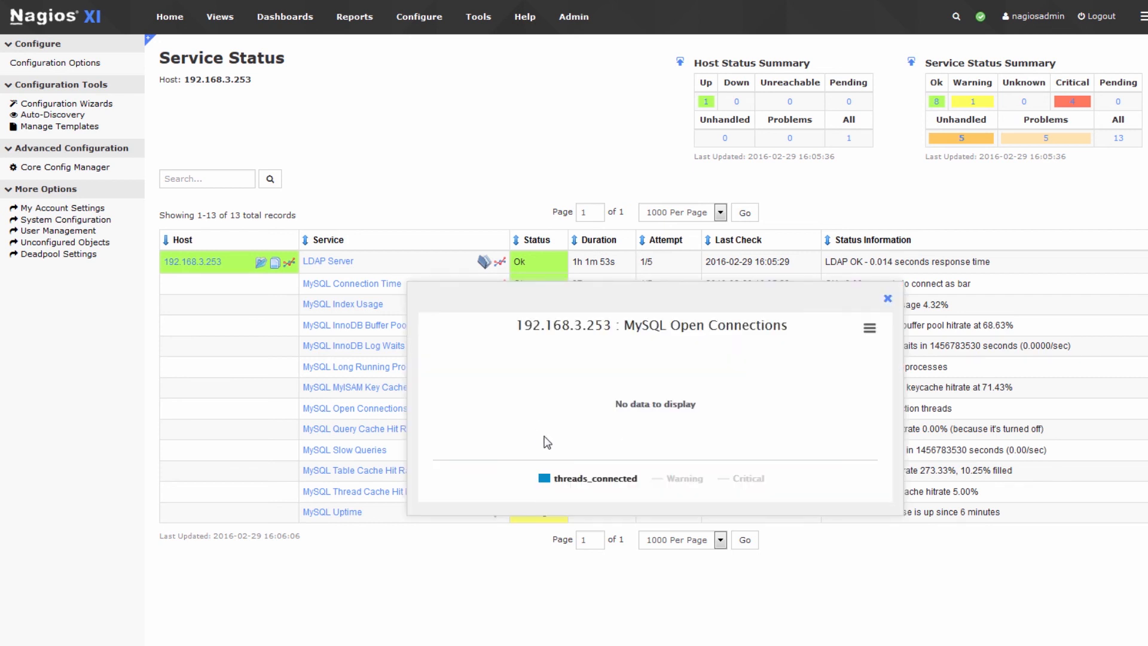
mouse_move(893, 311)
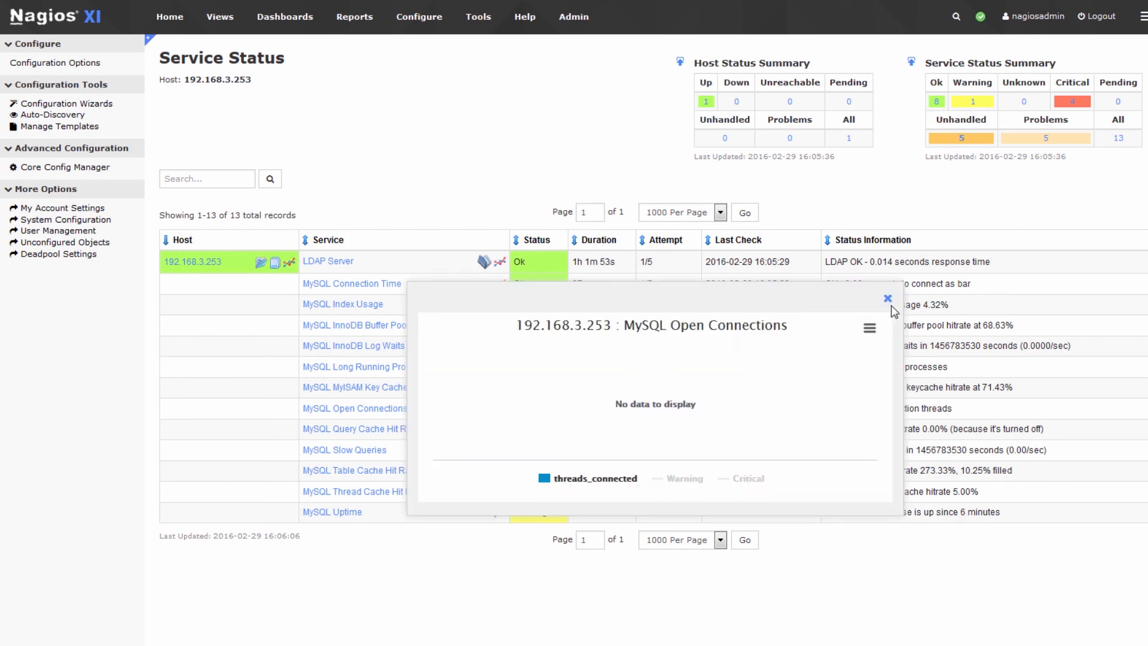
click(886, 299)
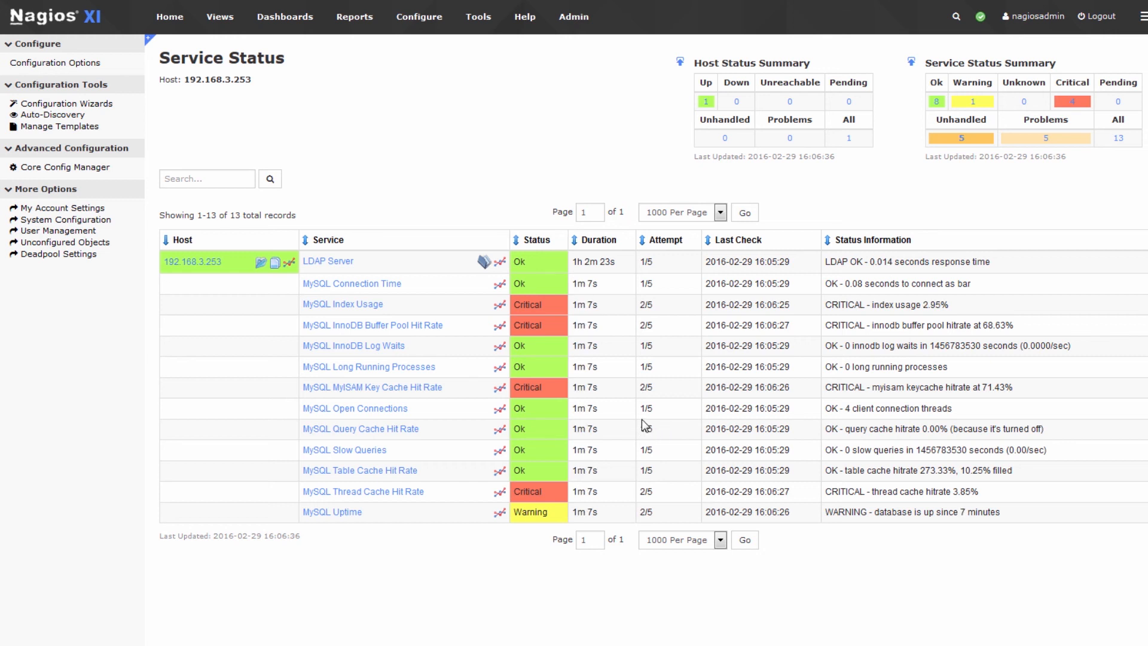